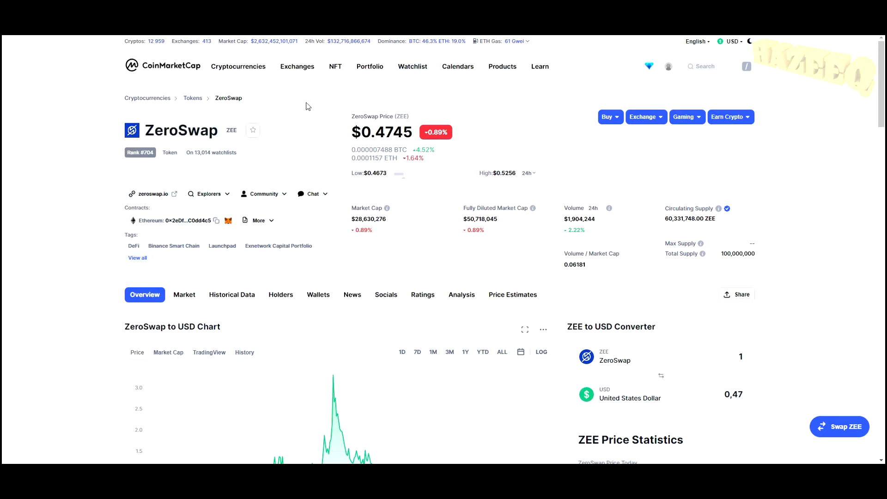
mouse_move(308, 103)
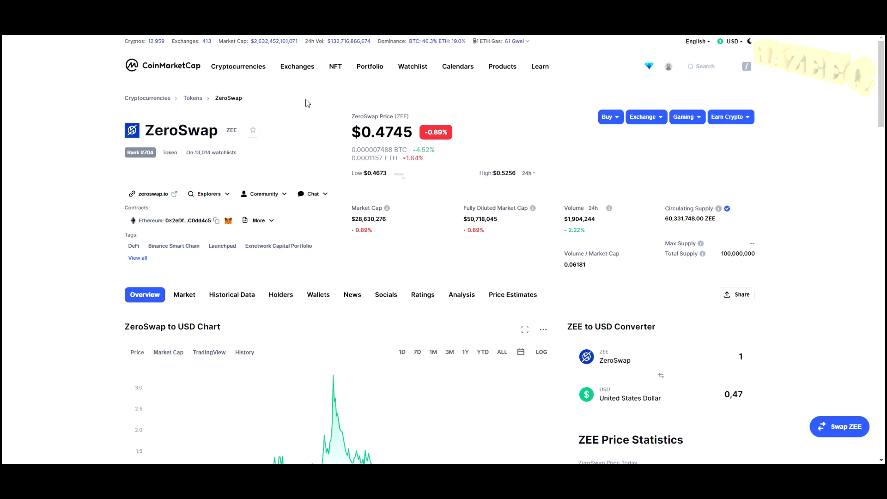
mouse_move(142, 136)
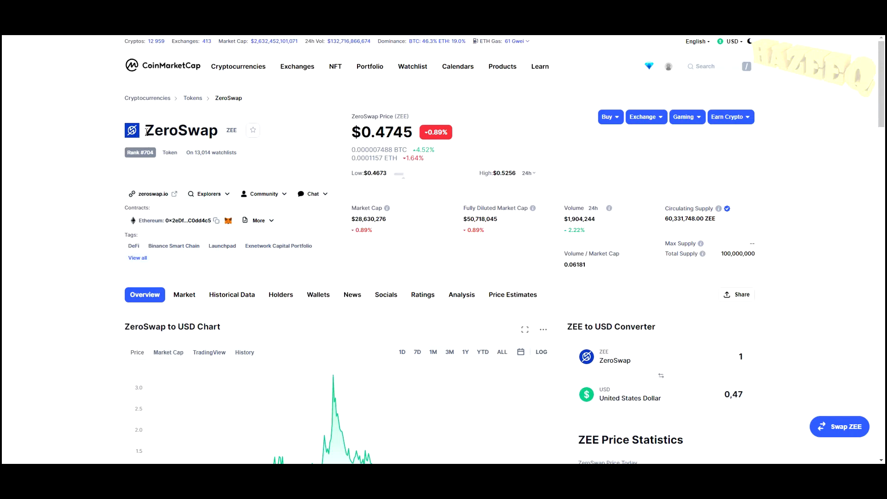
mouse_move(280, 139)
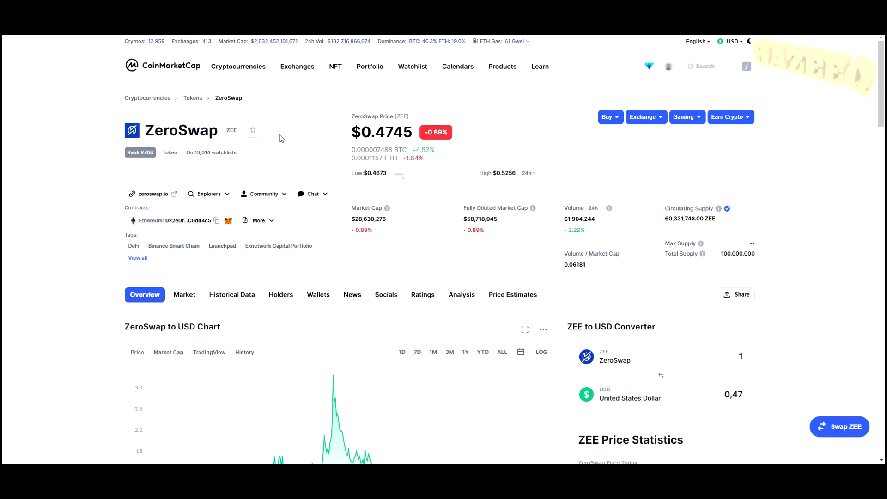
Step: Scroll the ZeroSwap page and highlight key stats including the circulating supply figure
scroll("down", 3)
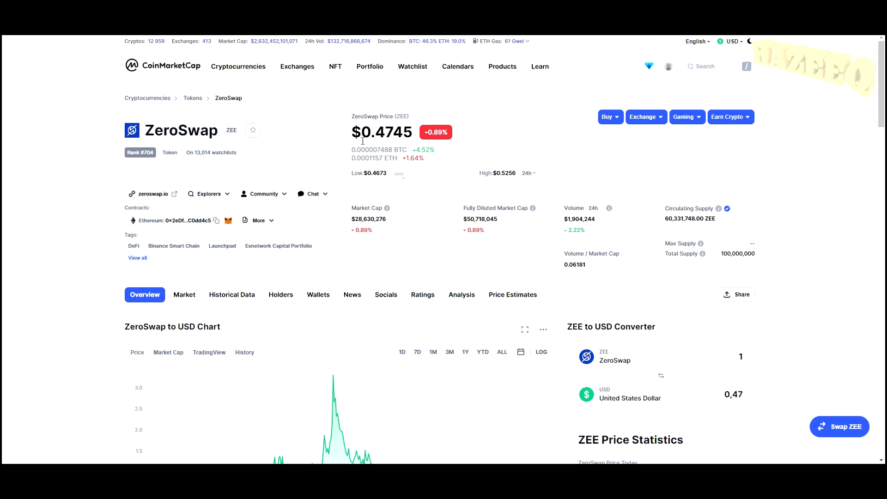
mouse_move(361, 132)
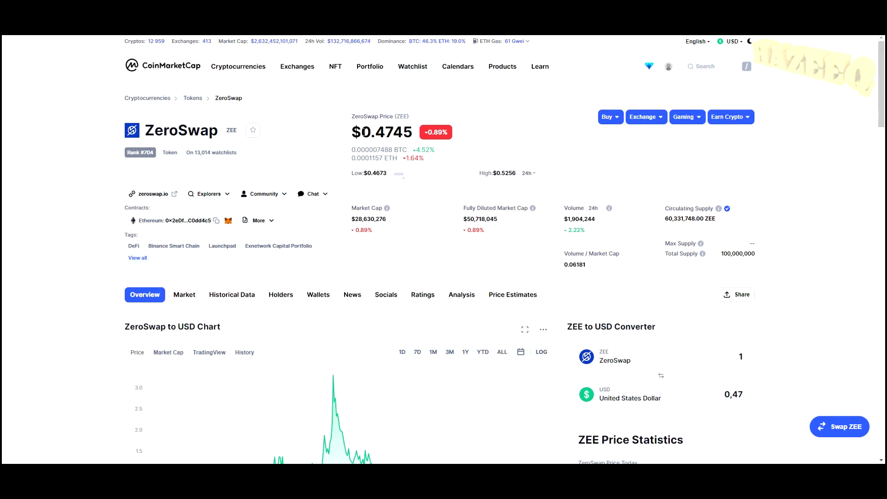
mouse_move(352, 133)
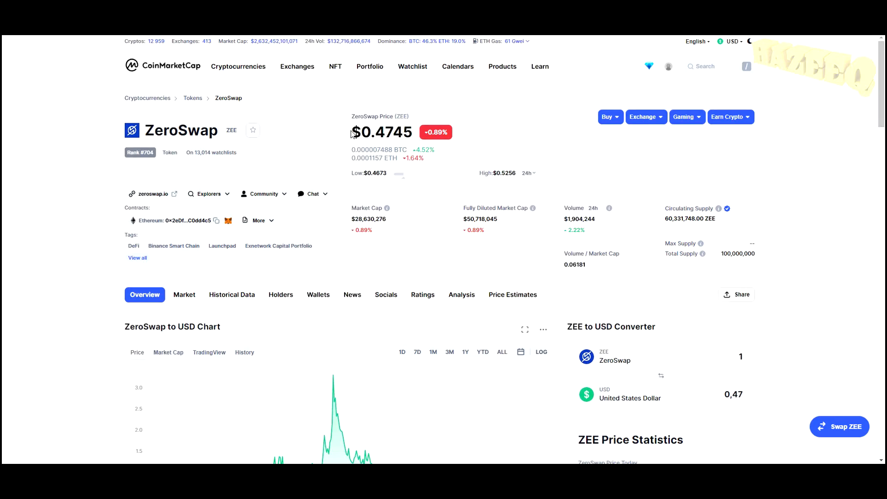
mouse_move(405, 189)
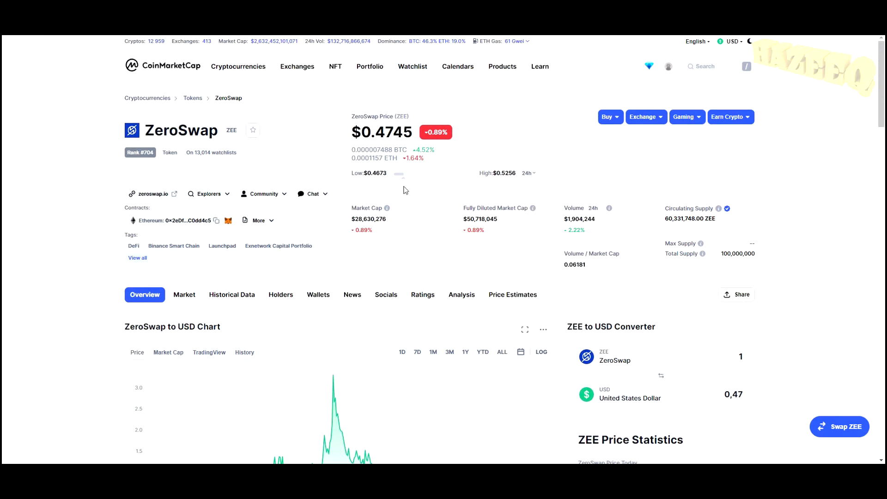
scroll("down", 3)
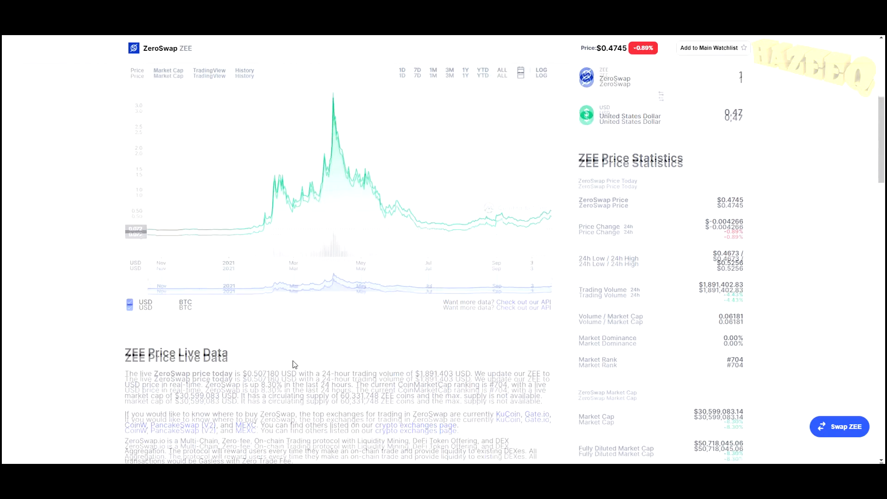
scroll("up", 3)
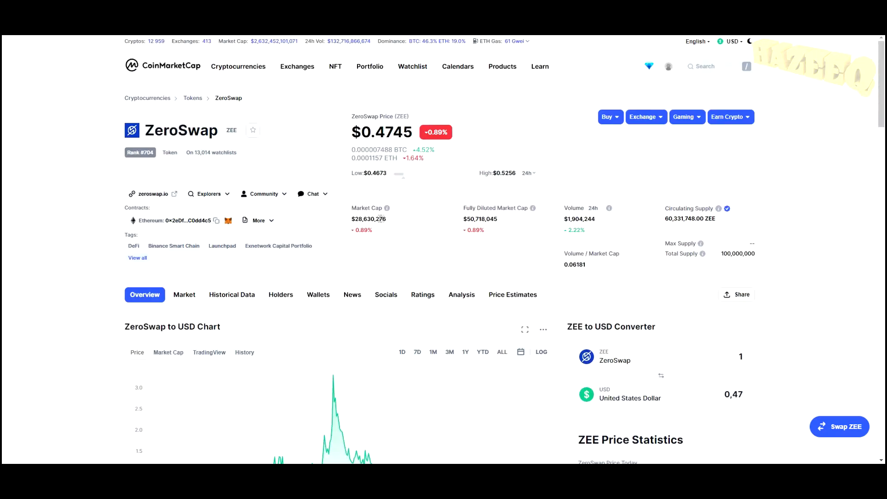
double_click(368, 219)
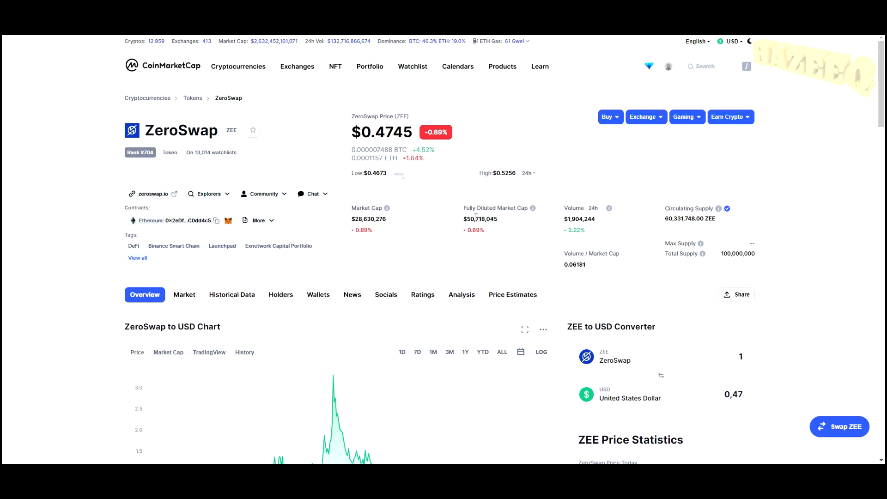
mouse_move(532, 207)
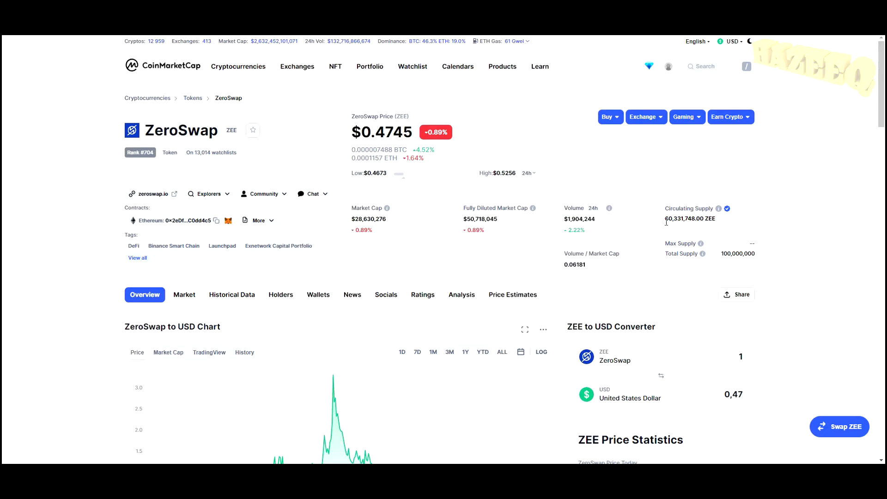
double_click(689, 219)
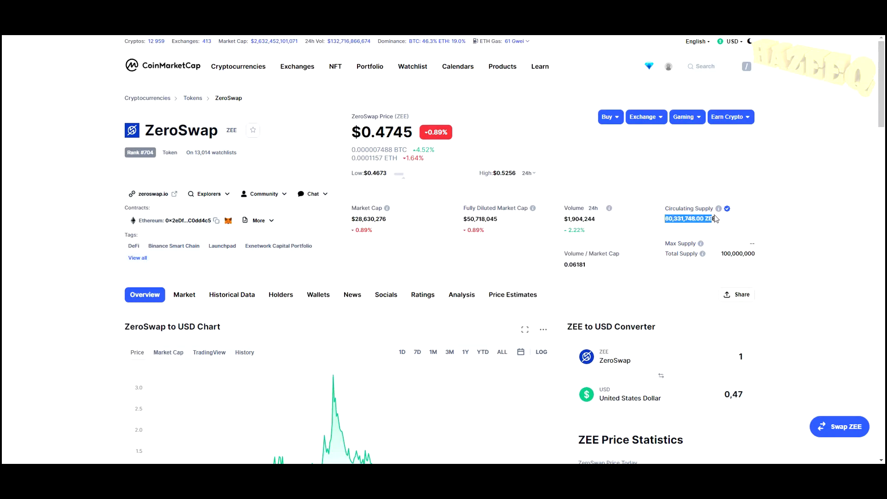
mouse_move(681, 226)
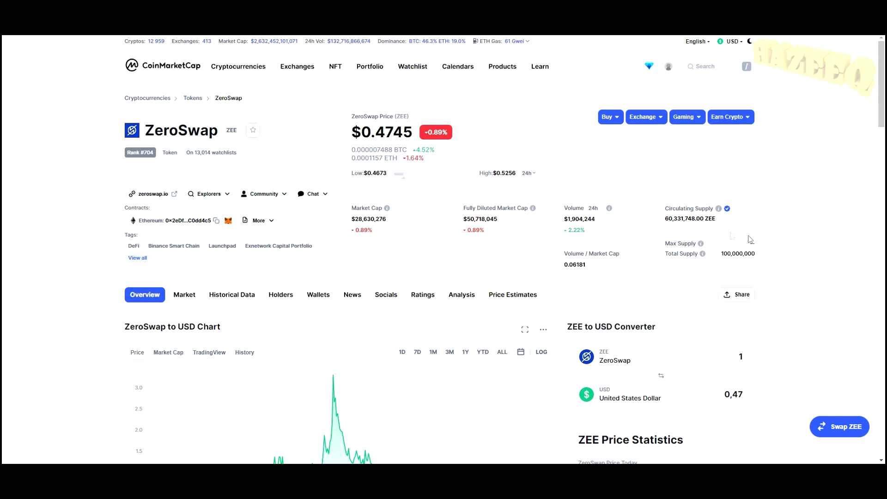
Step: Bring the ZeroSwap to USD price chart into view to inspect the April 2021 peak
left_click(237, 66)
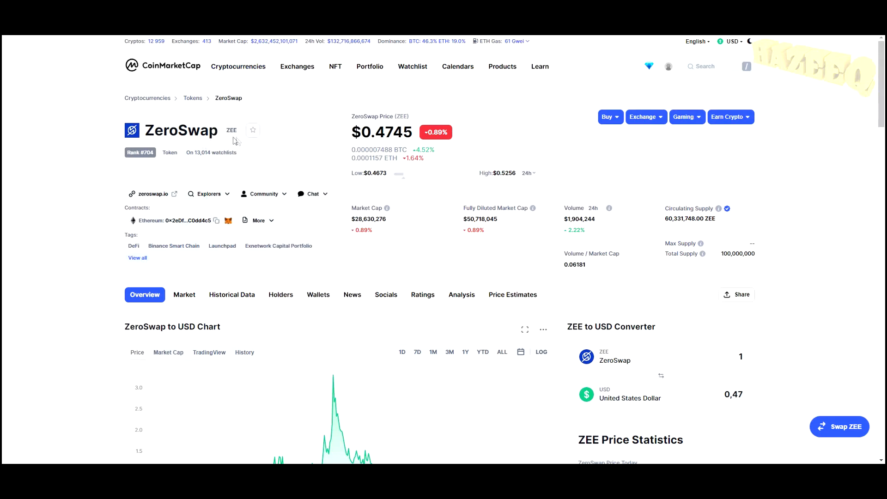
mouse_move(189, 199)
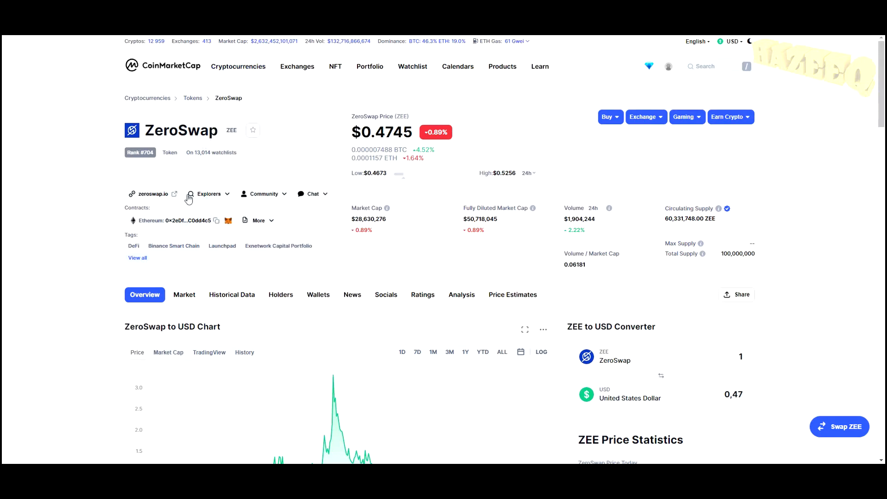
scroll("down", 3)
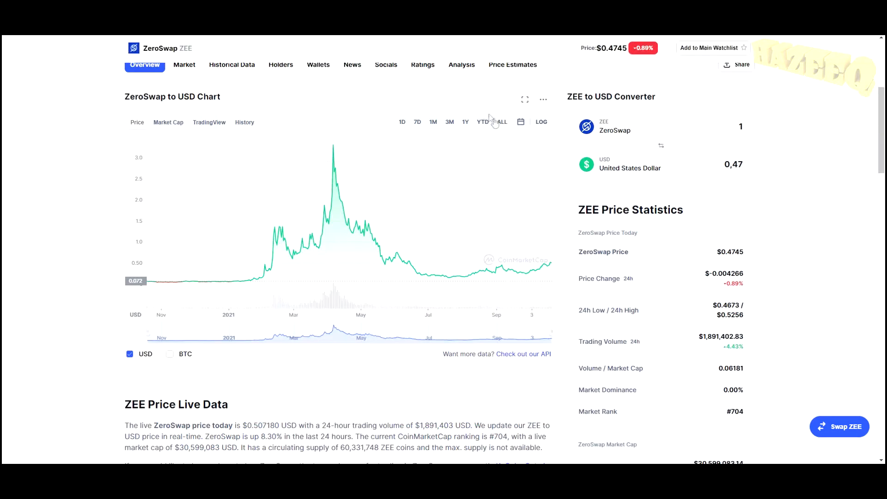
mouse_move(162, 281)
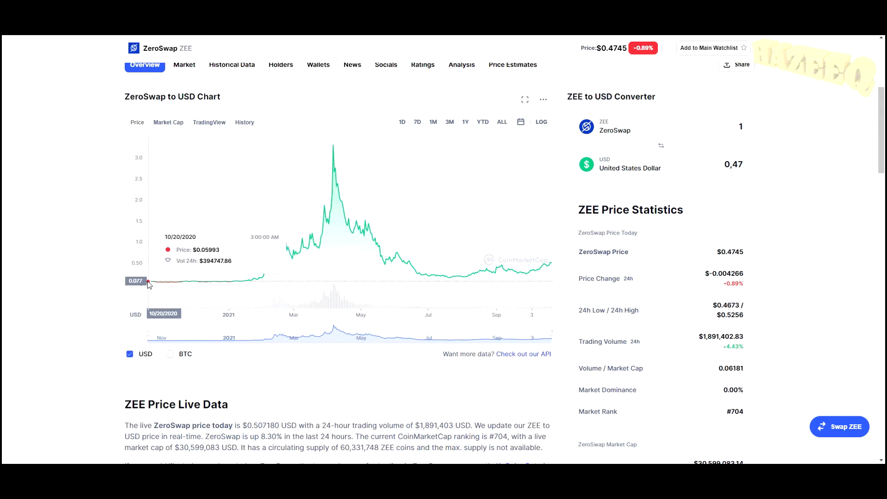
mouse_move(333, 162)
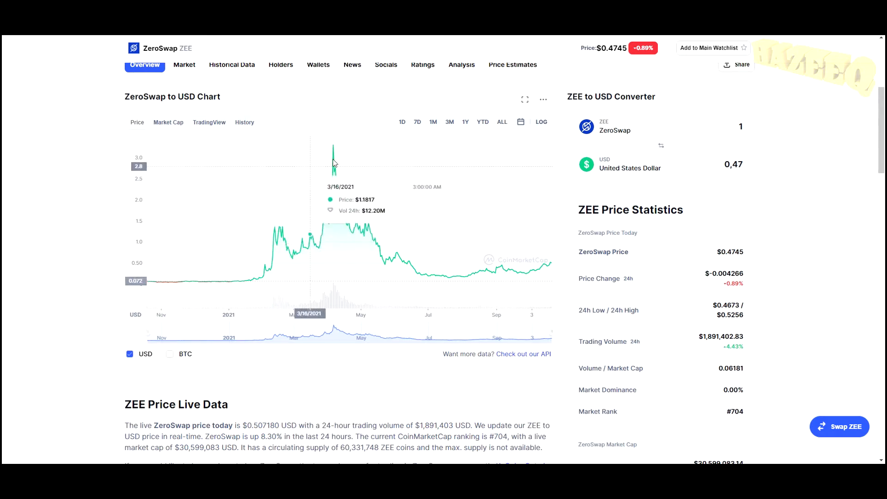
mouse_move(334, 152)
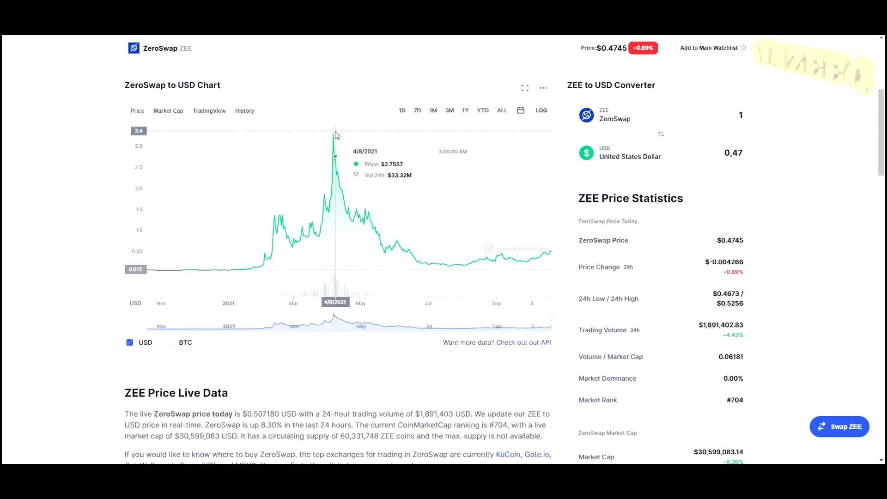
Step: Scroll past the chart to the ZEE Price Statistics and Price Live Data sections
scroll("down", 3)
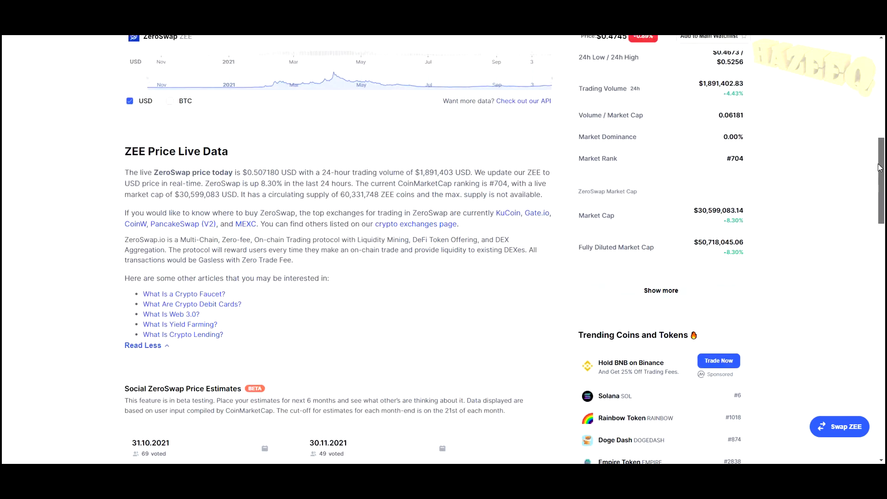
scroll("down", 3)
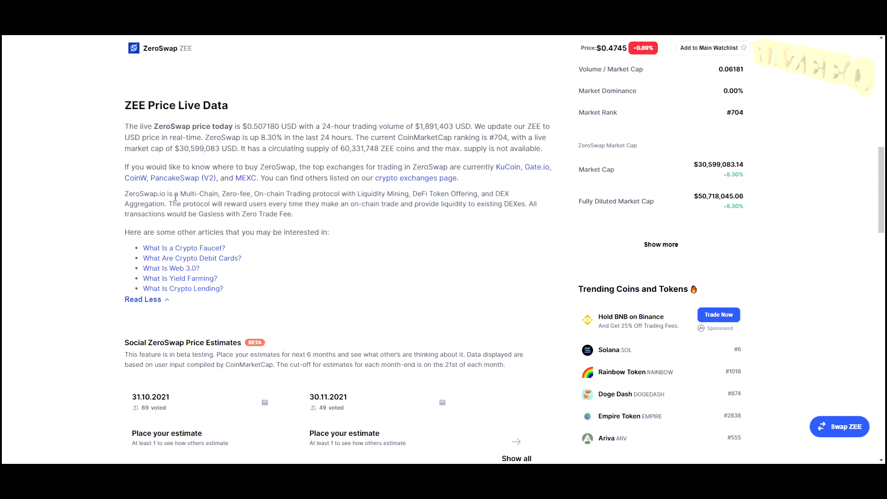
mouse_move(268, 198)
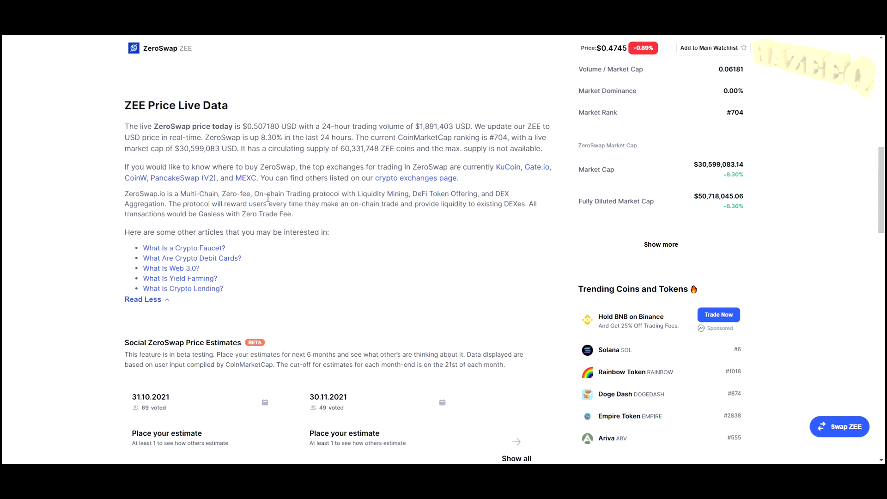
mouse_move(365, 201)
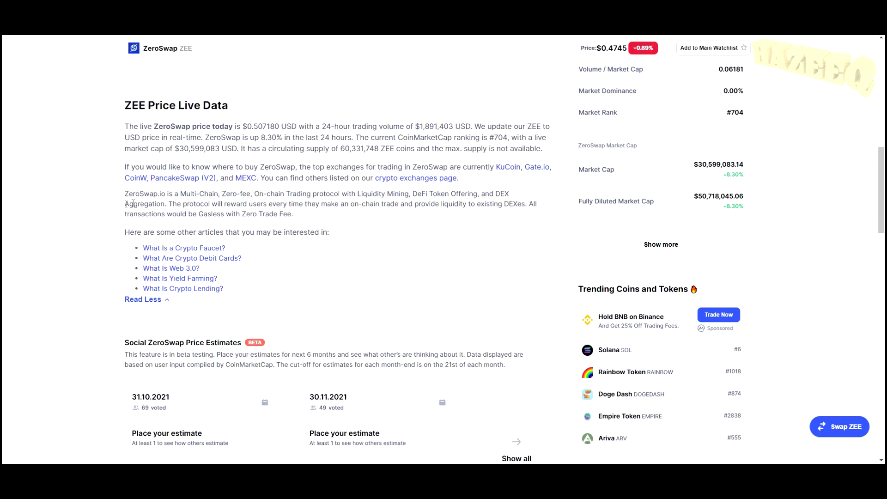
mouse_move(172, 204)
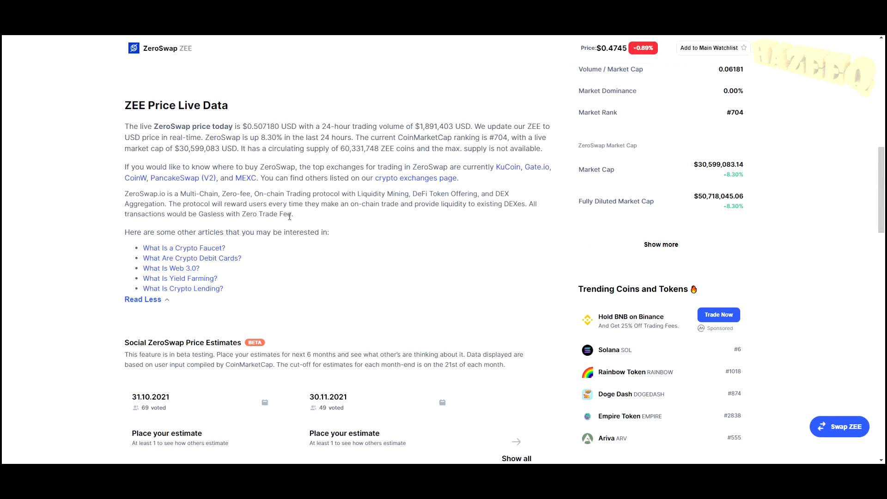
mouse_move(429, 216)
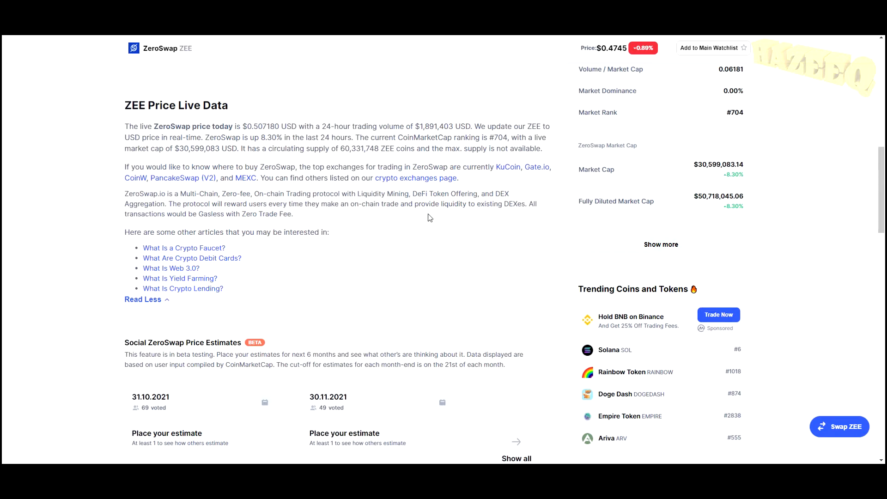
mouse_move(440, 218)
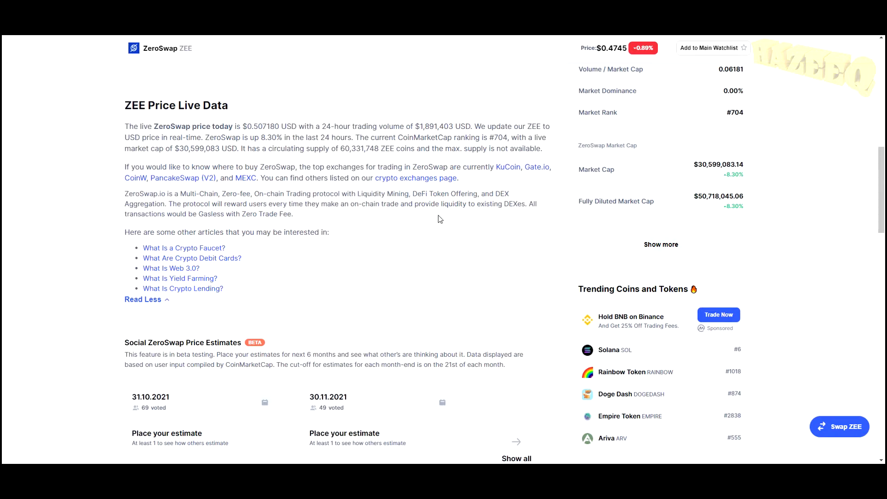
mouse_move(117, 228)
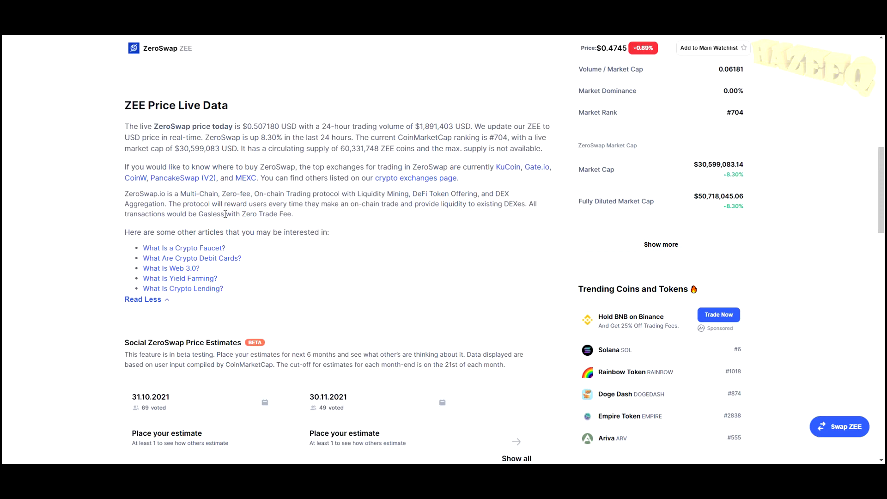
mouse_move(345, 218)
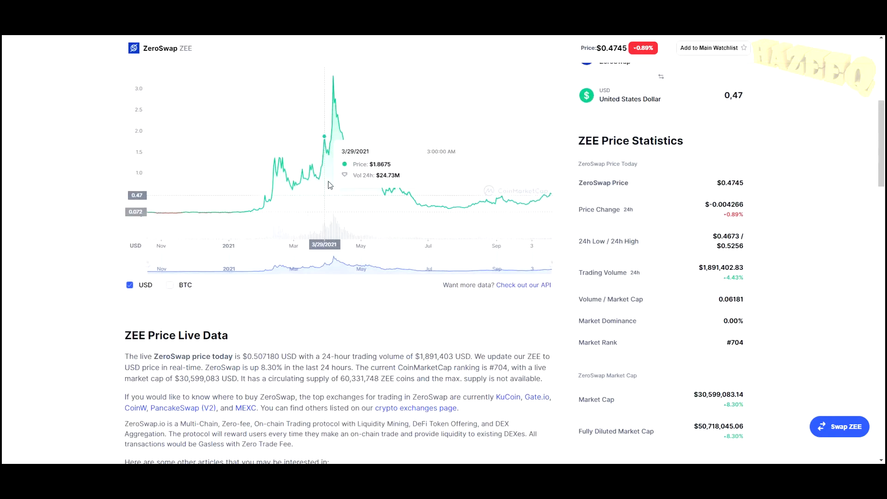
scroll("up", 3)
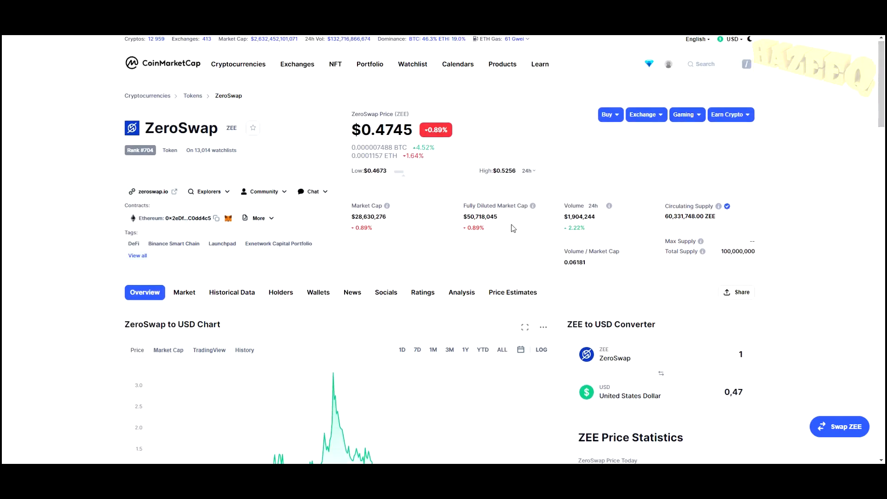
scroll("down", 3)
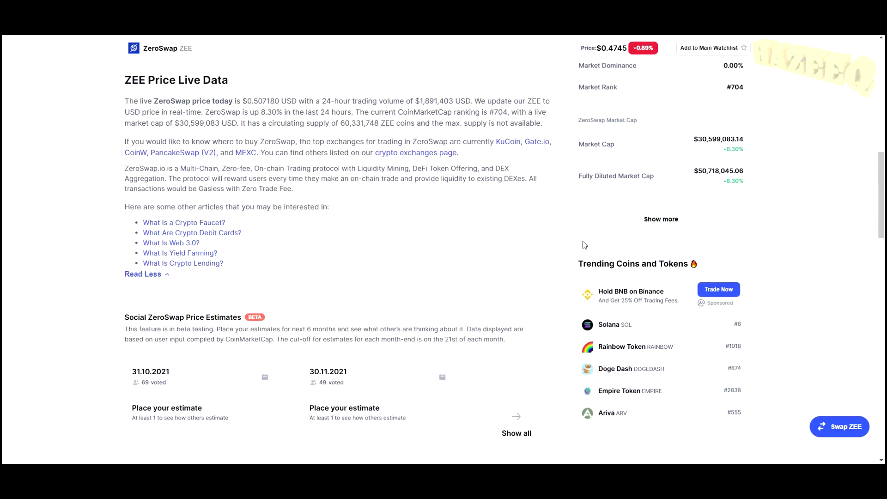
scroll("down", 3)
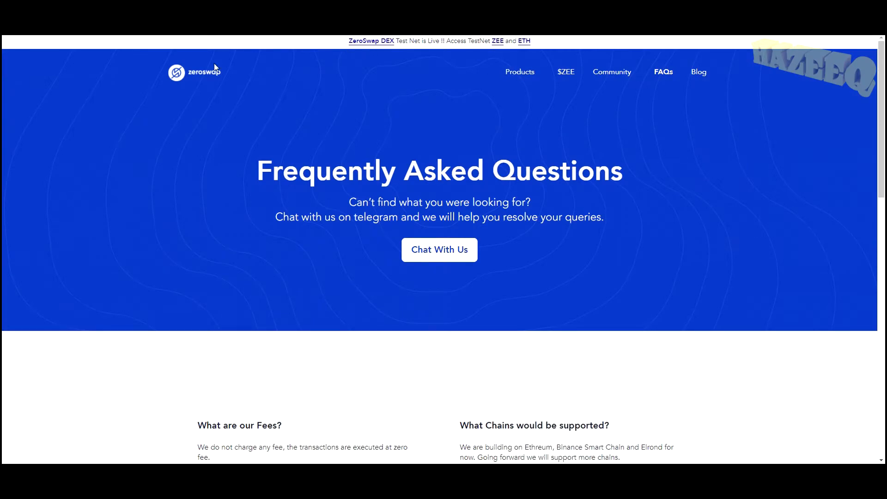
mouse_move(176, 72)
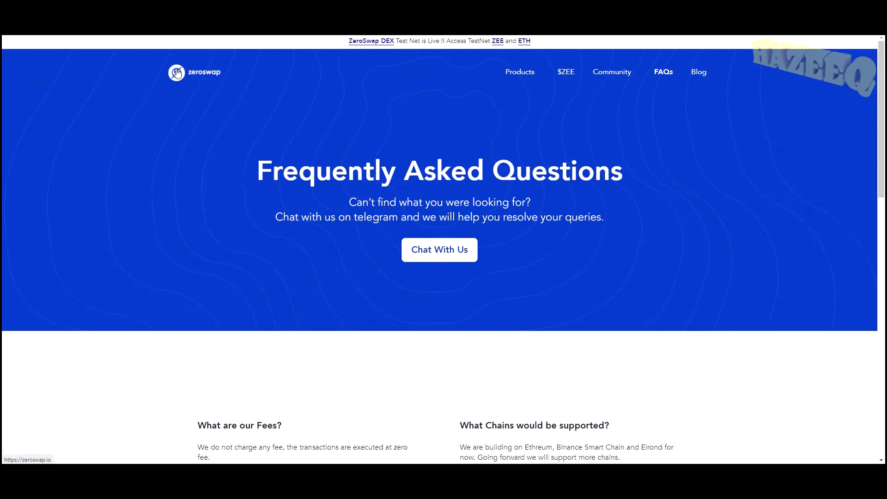
Step: Return to the ZeroSwap homepage and open the Staking and ZeeDO app
left_click(176, 72)
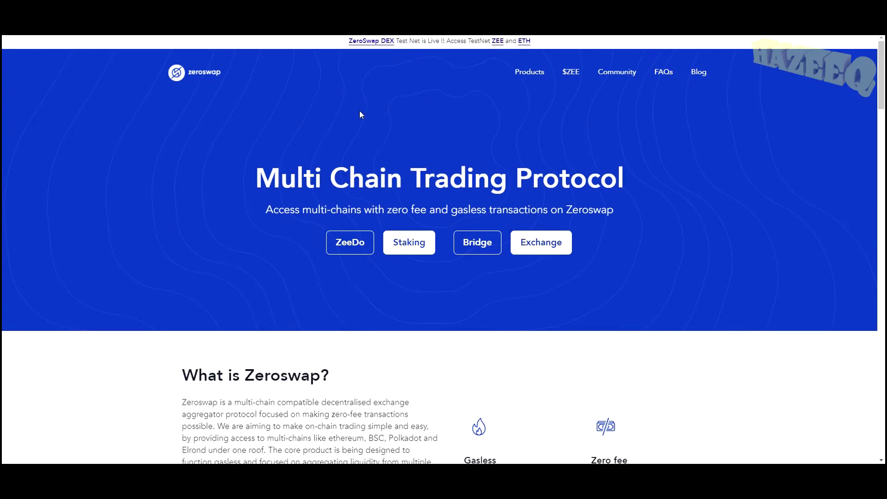
scroll("down", 3)
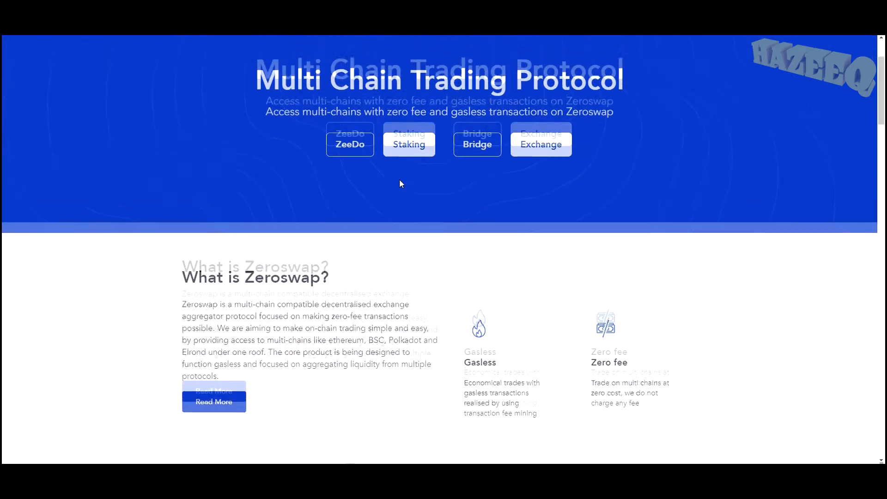
left_click(408, 140)
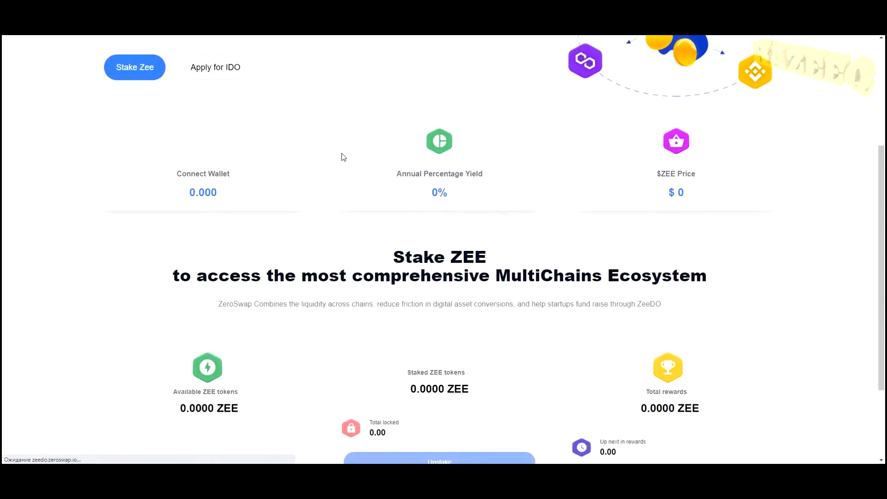
Step: Scroll down to the ZeeDO Active / Upcoming projects list with the CHILLISWAP offerings
scroll("down", 3)
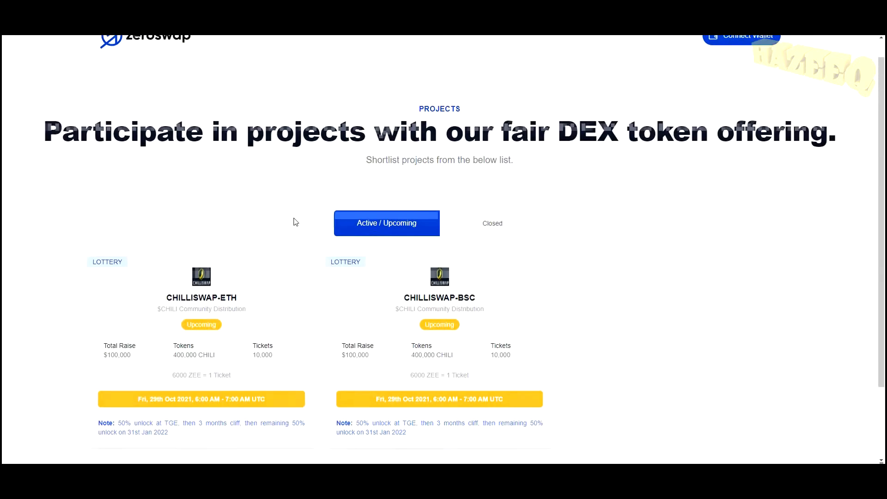
scroll("down", 3)
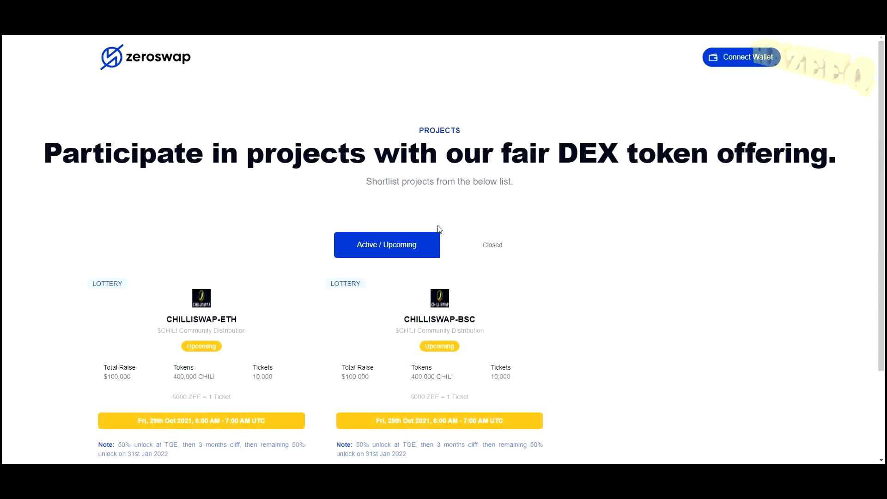
scroll("down", 3)
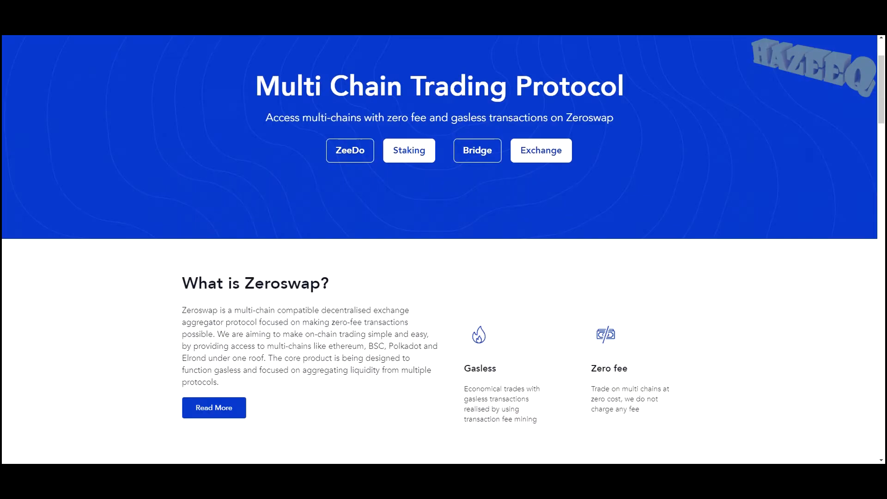
mouse_move(402, 170)
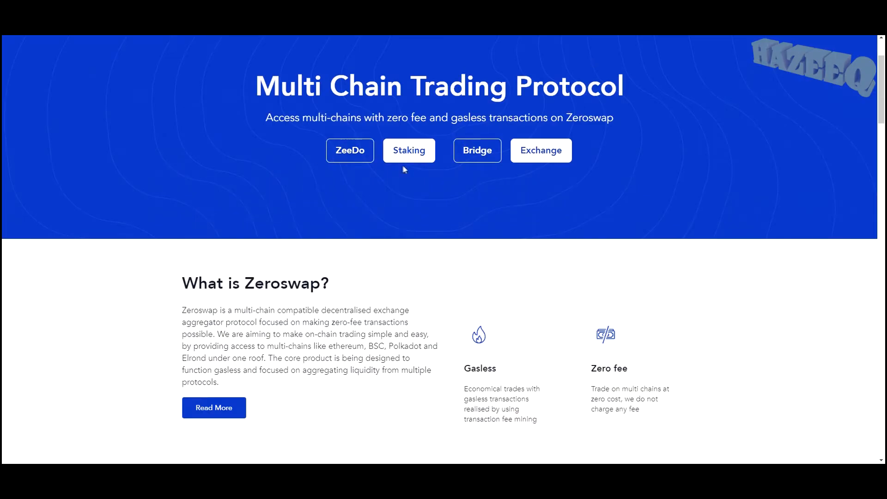
Step: Highlight the What is Zeroswap sentences on easy multi-chain trading and the core product
scroll("down", 3)
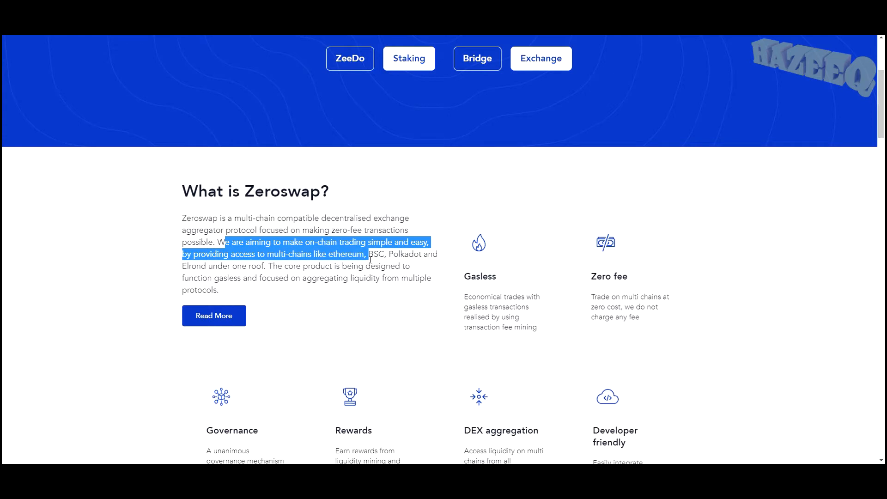
left_click_drag(365, 253, 248, 266)
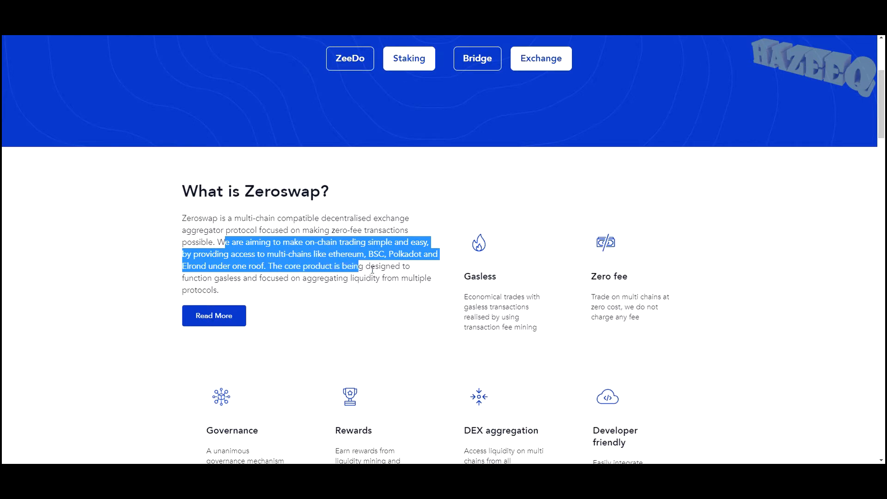
left_click_drag(367, 266, 296, 278)
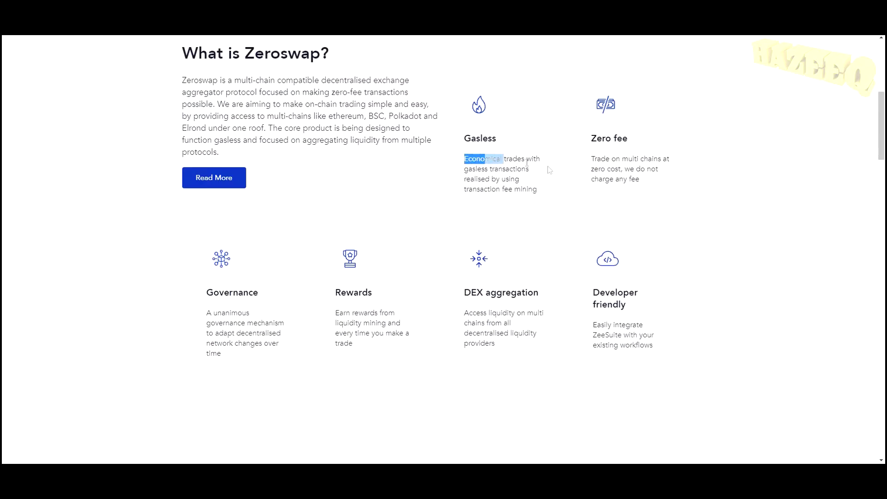
mouse_move(319, 305)
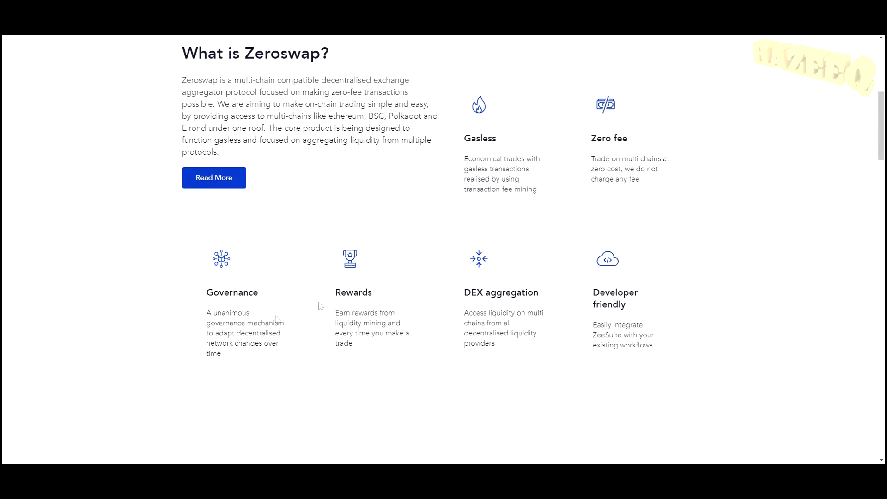
mouse_move(561, 300)
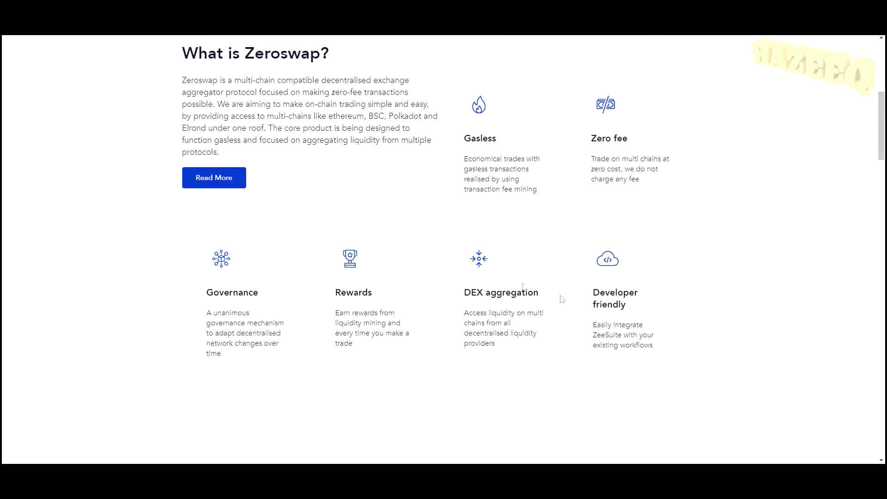
mouse_move(579, 273)
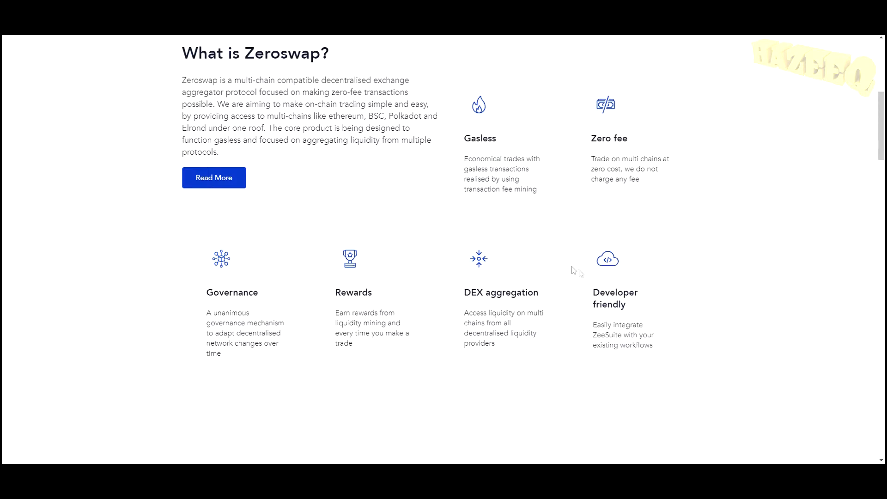
Step: Scroll through the feature cards and highlight the Our Products heading
scroll("down", 3)
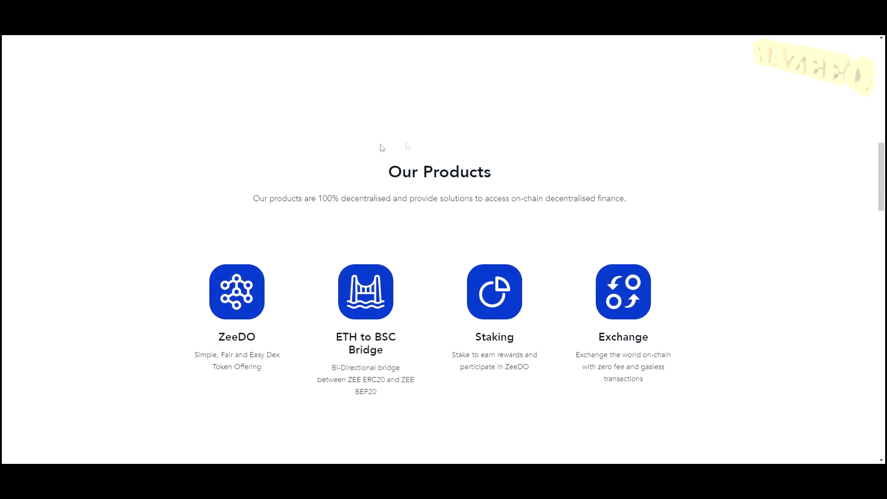
double_click(440, 172)
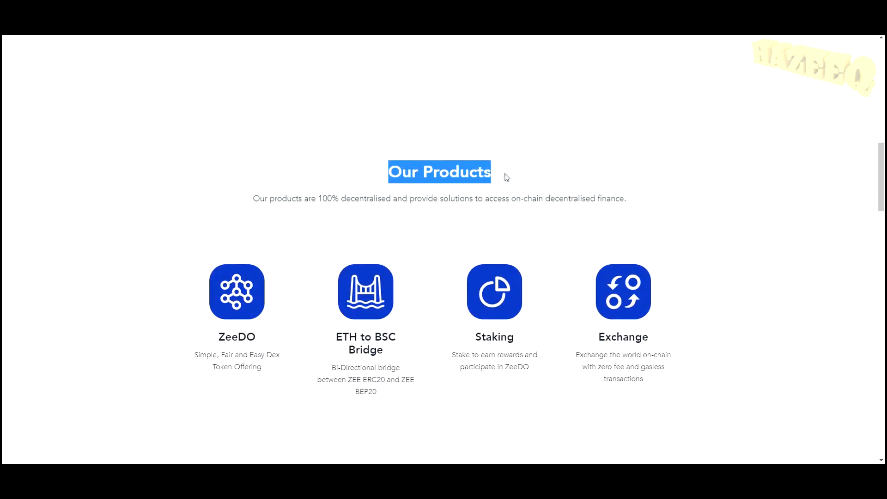
scroll("down", 3)
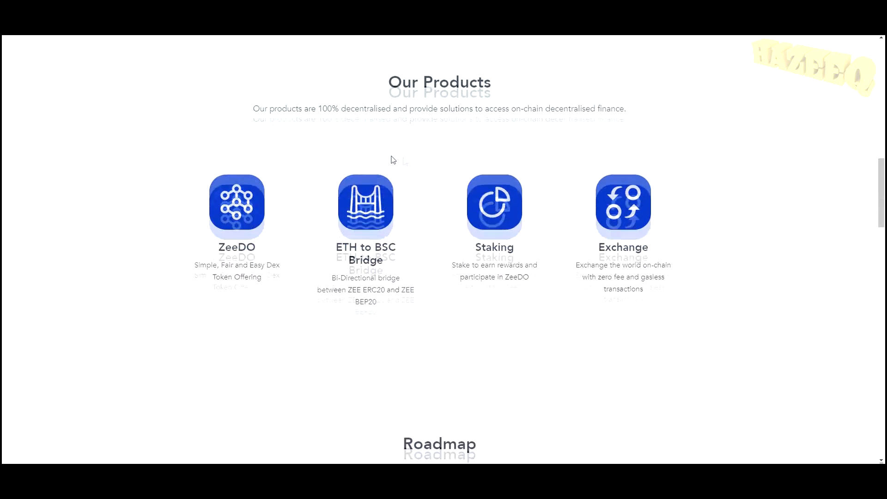
Step: Scroll to the 2021 Roadmap and highlight the Quarter 4 limit-orders milestone lines
scroll("down", 3)
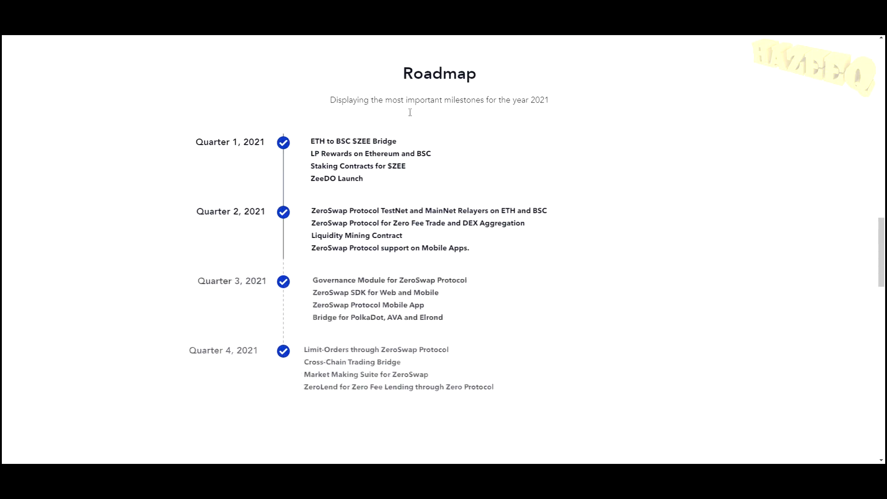
scroll("down", 3)
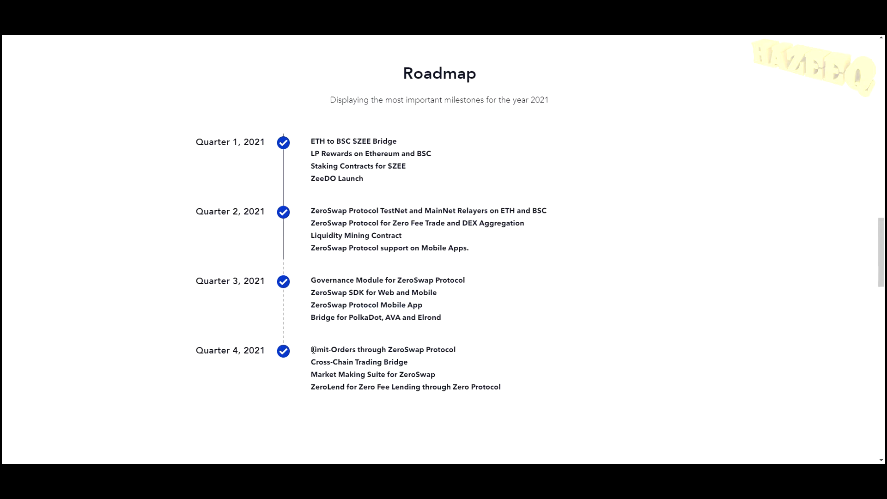
left_click_drag(311, 349, 421, 349)
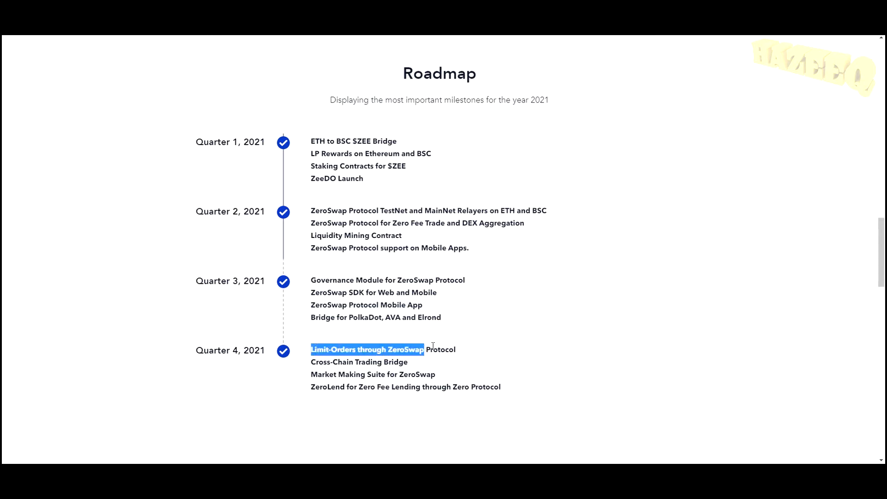
left_click(316, 362)
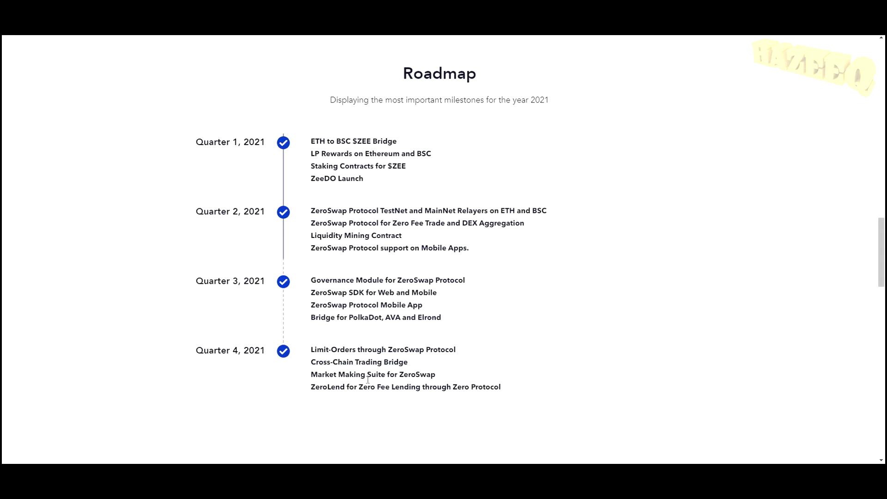
left_click_drag(311, 386, 421, 386)
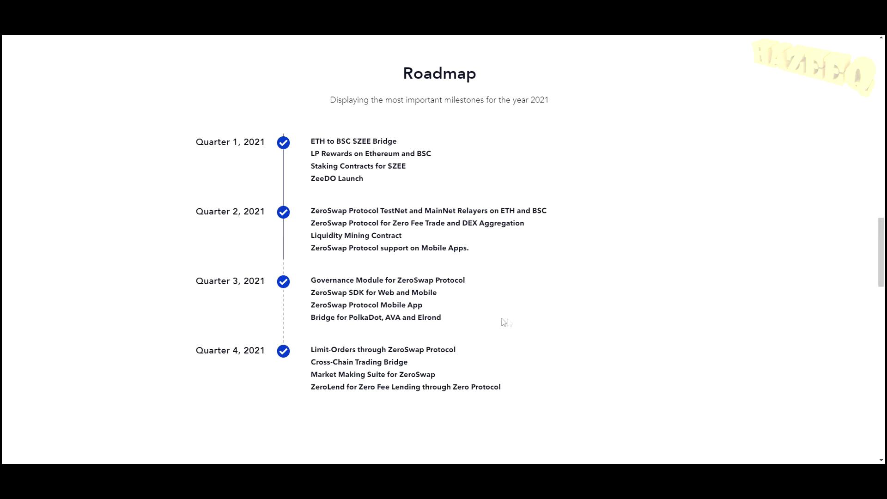
scroll("down", 3)
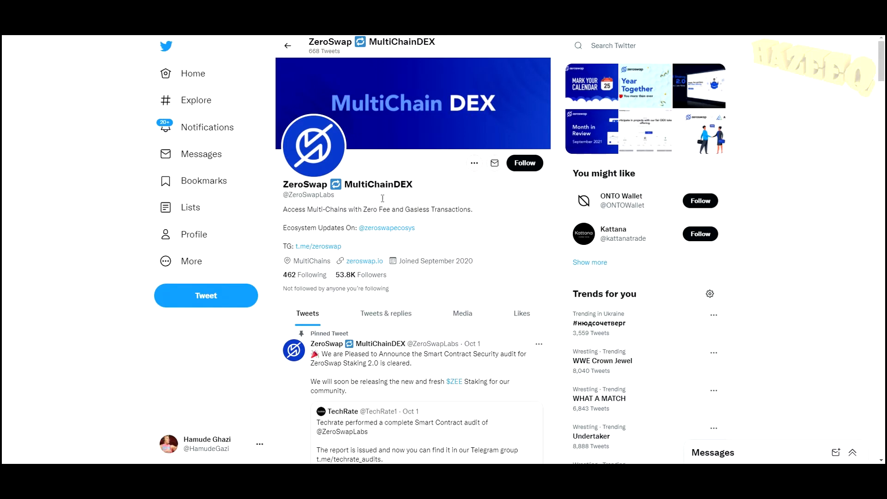
scroll("down", 3)
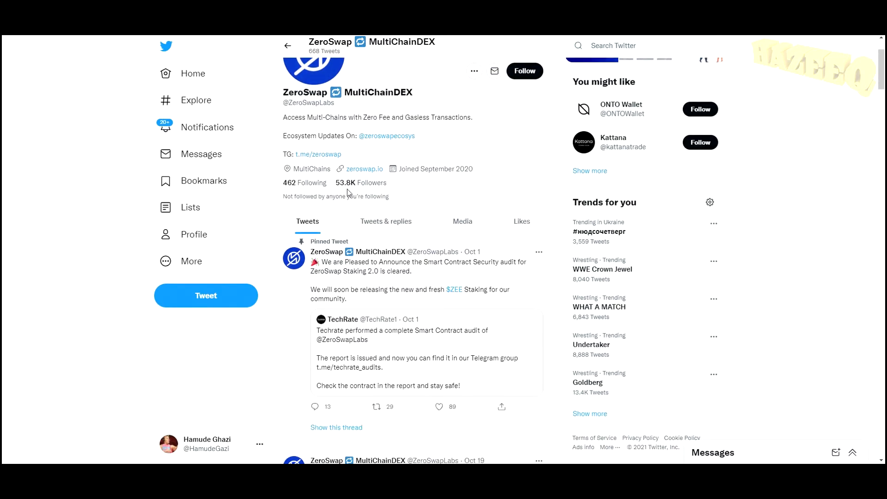
mouse_move(334, 188)
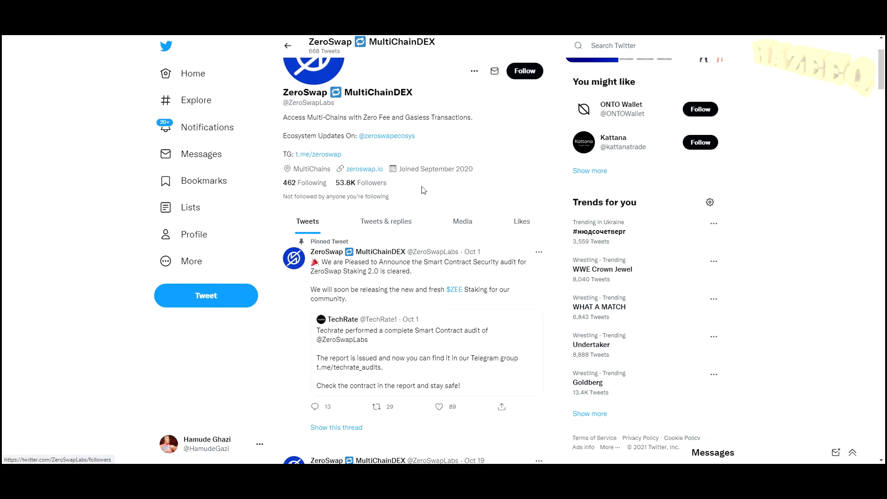
scroll("down", 3)
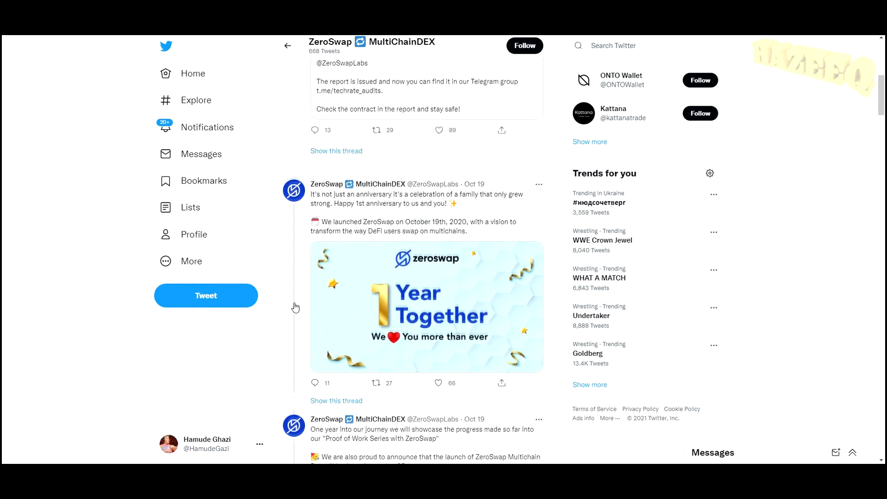
scroll("down", 3)
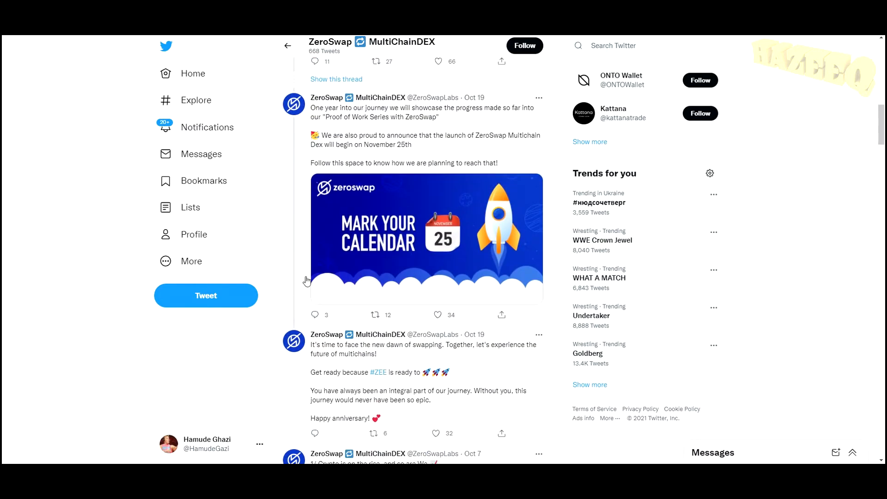
scroll("down", 3)
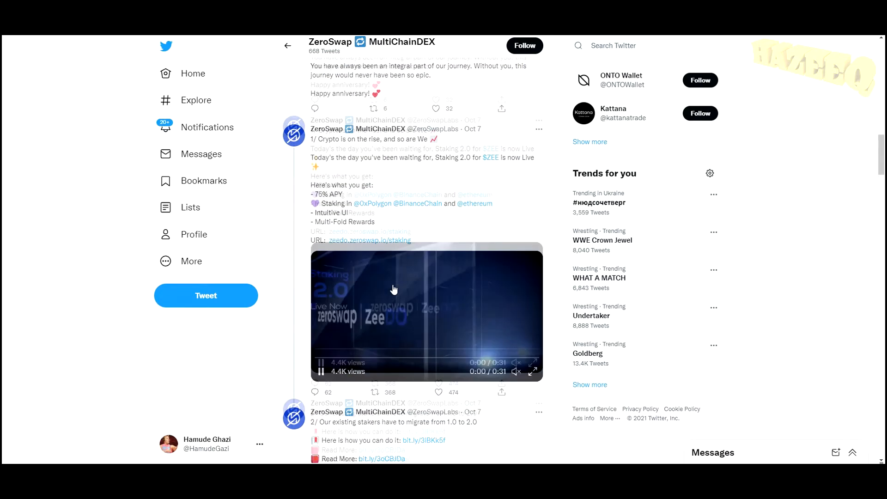
scroll("down", 3)
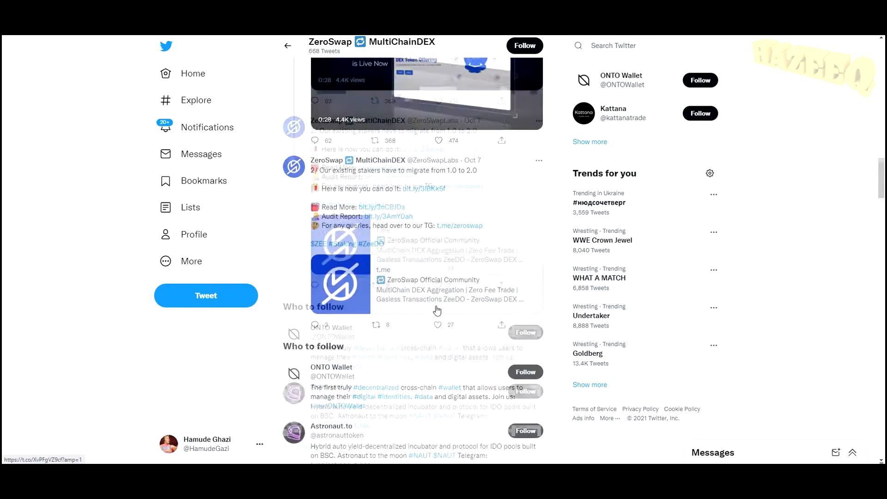
scroll("down", 3)
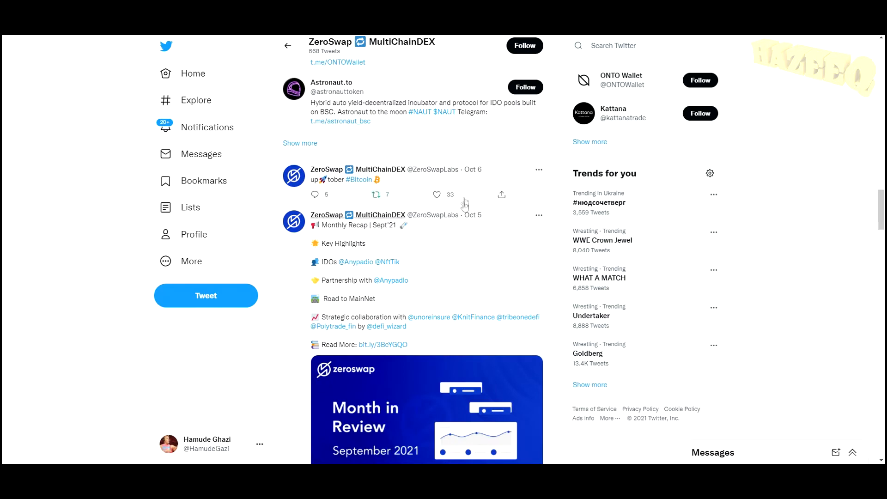
mouse_move(406, 204)
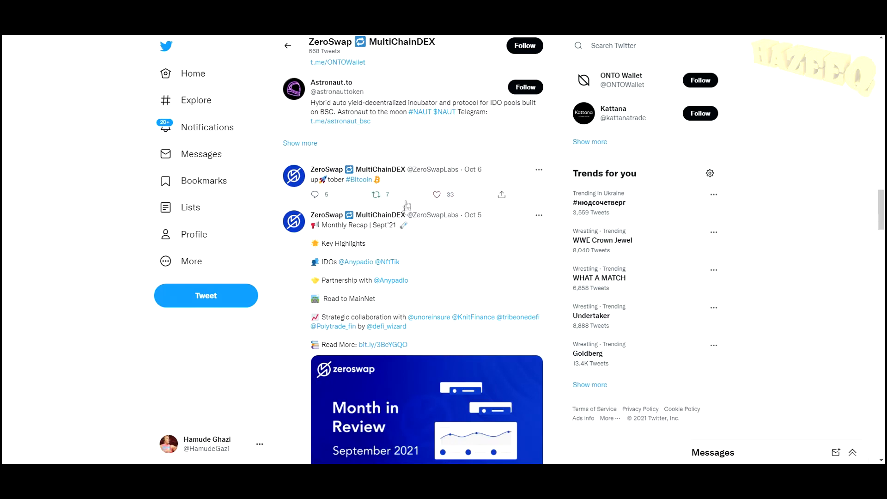
scroll("down", 3)
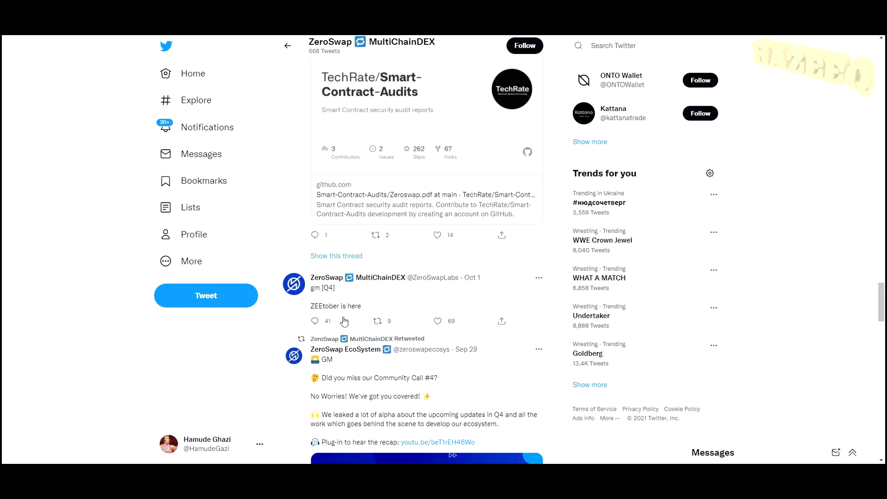
mouse_move(316, 323)
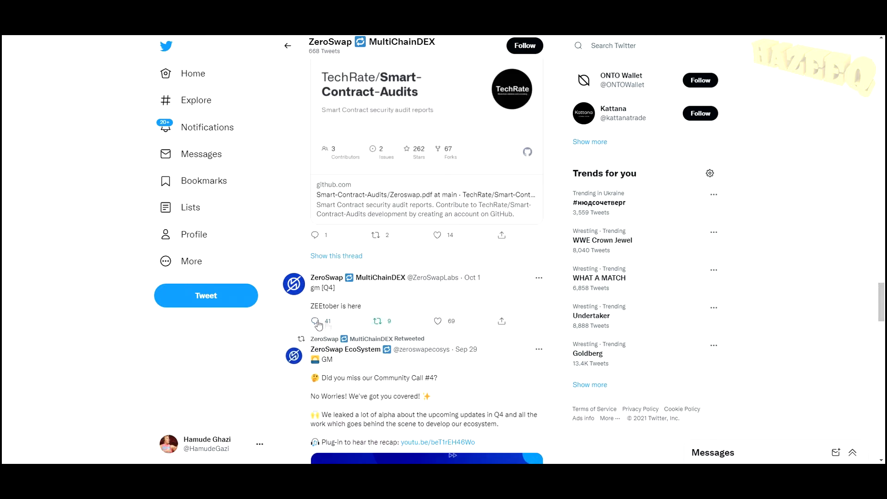
mouse_move(399, 331)
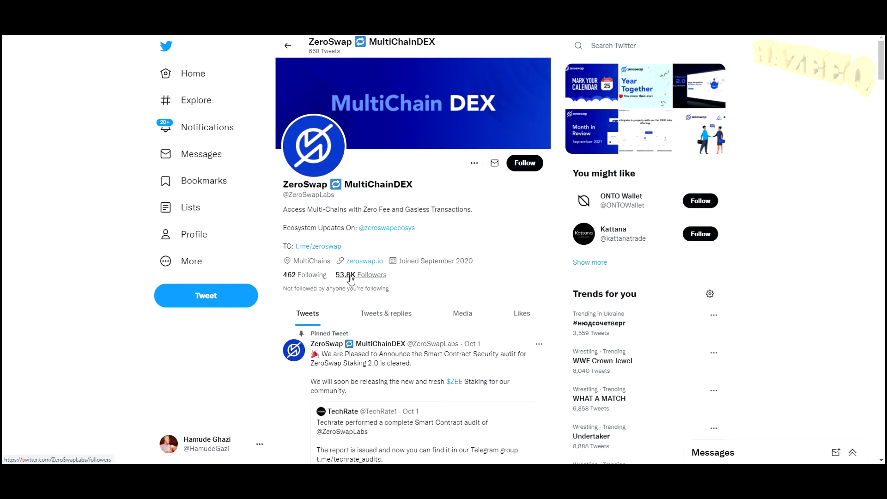
mouse_move(361, 277)
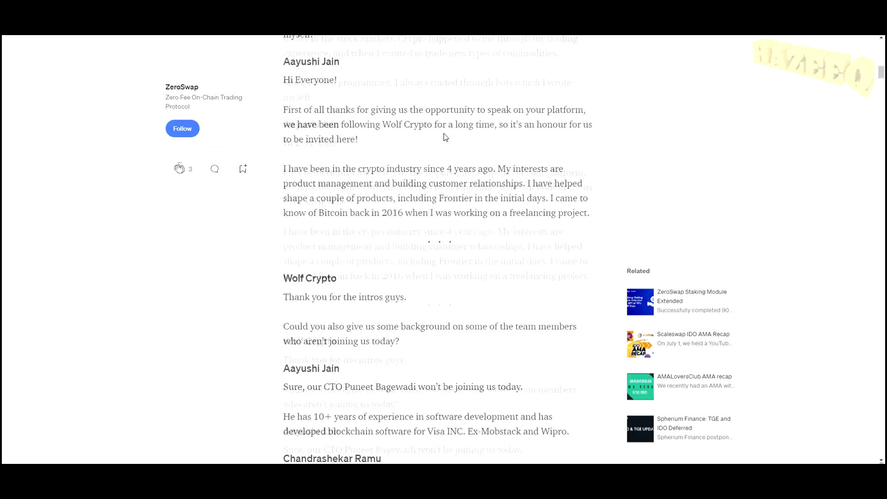
Step: Scroll the Wolf Crypto AMA past the team introductions to The ZeroSwap Protocol heading
scroll("up", 3)
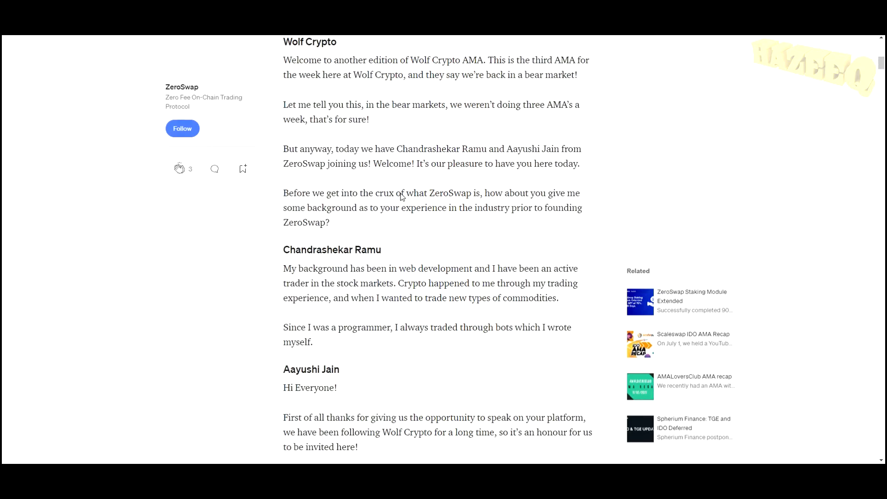
scroll("down", 3)
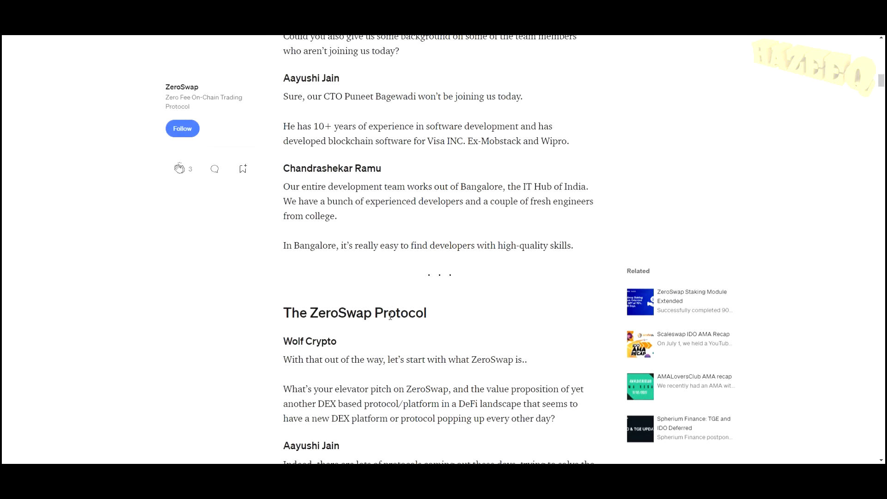
scroll("down", 3)
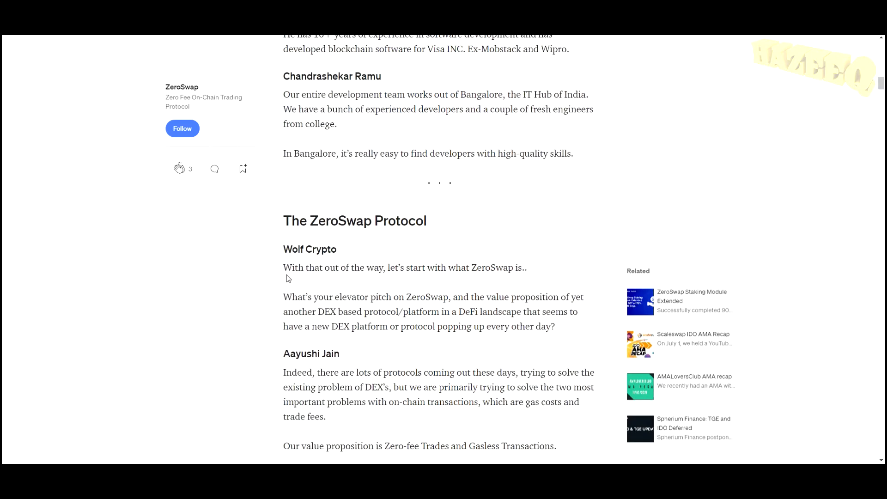
scroll("down", 3)
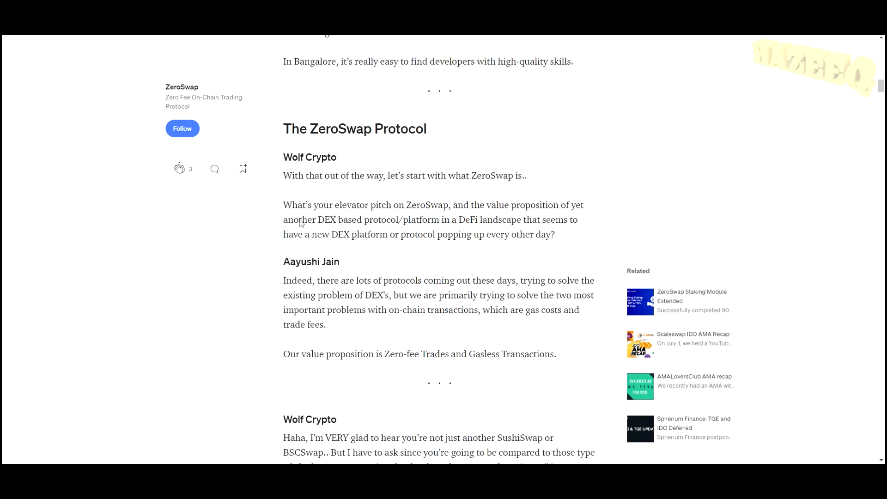
mouse_move(264, 105)
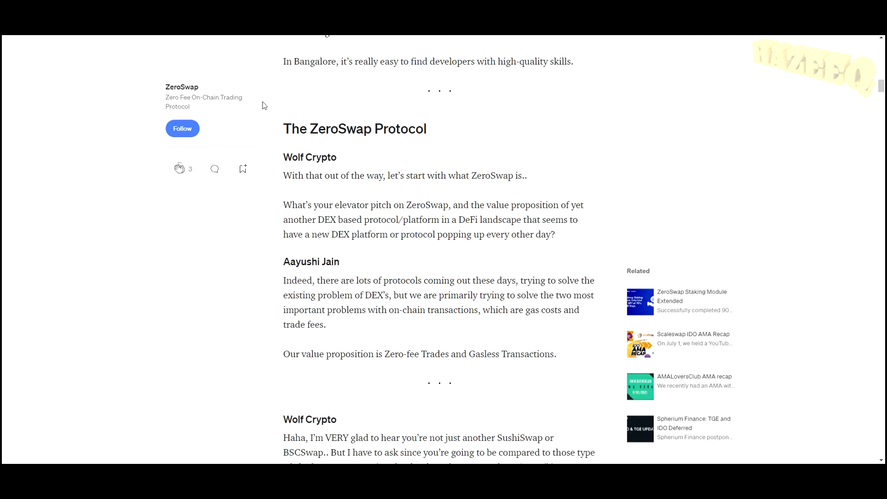
mouse_move(326, 105)
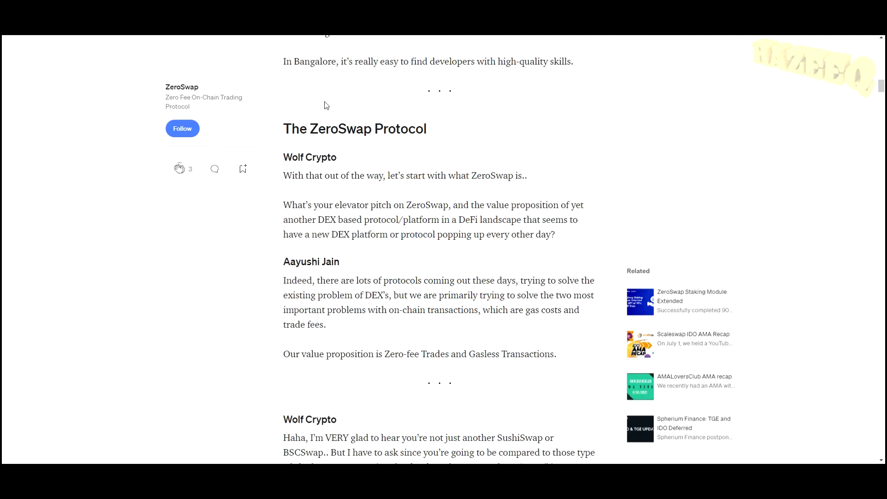
mouse_move(408, 108)
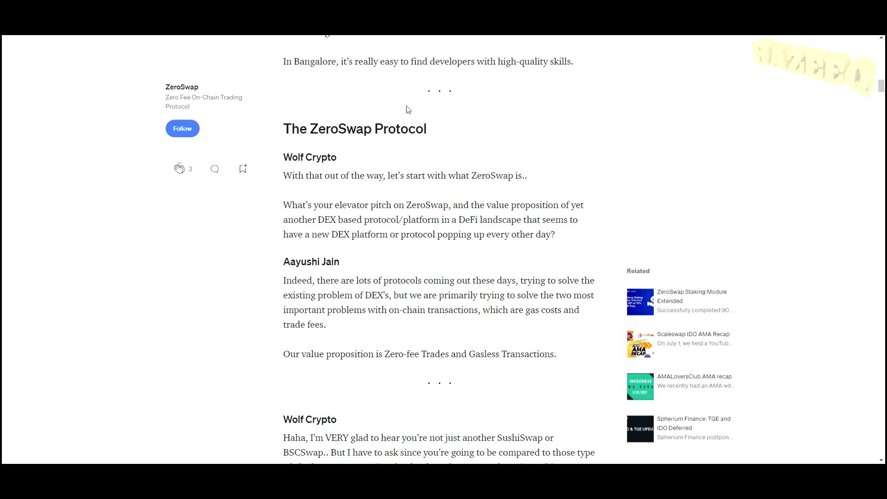
mouse_move(287, 205)
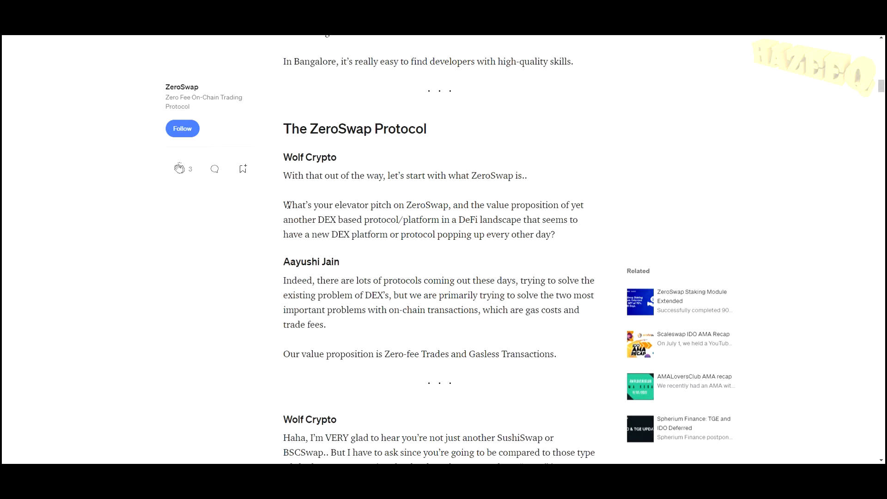
mouse_move(388, 203)
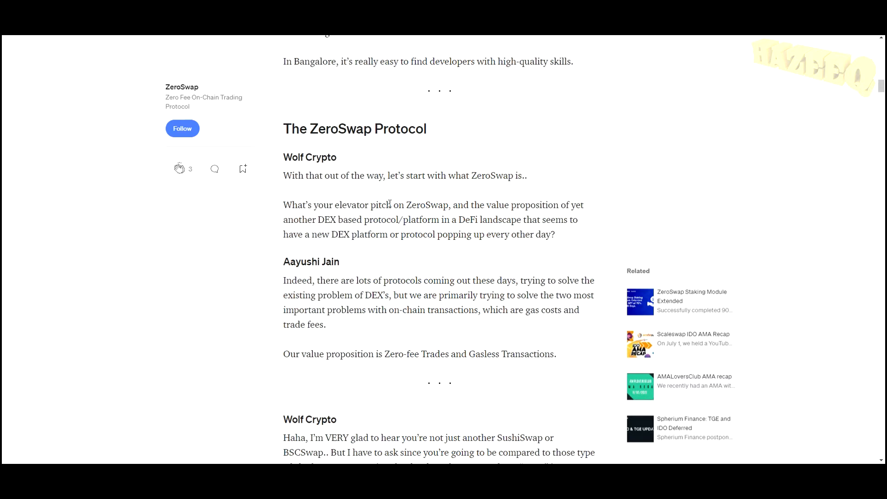
mouse_move(359, 209)
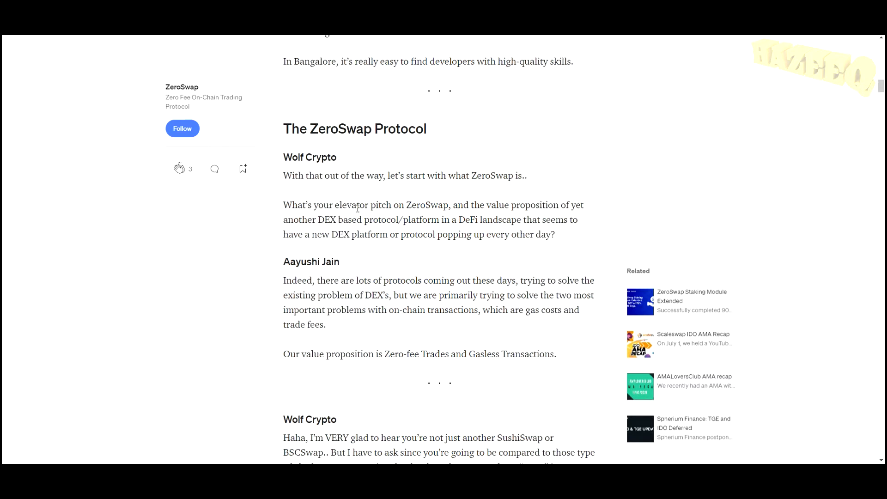
left_click_drag(407, 205, 563, 220)
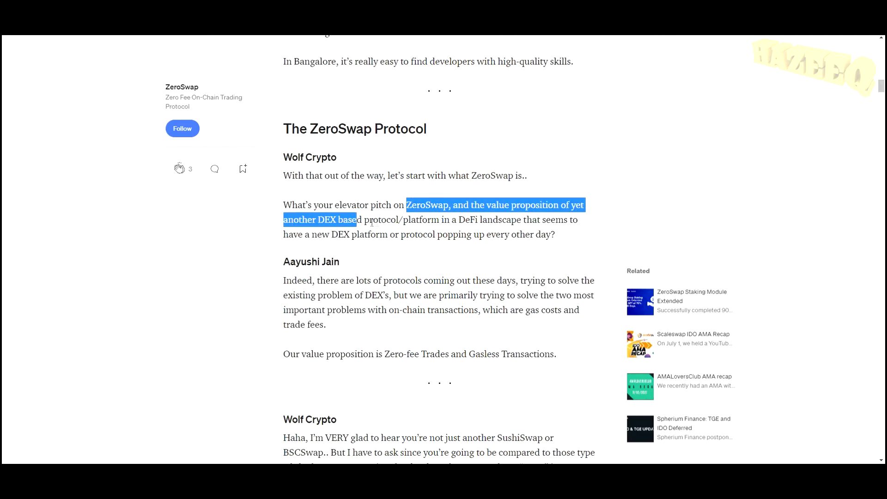
left_click_drag(358, 220, 525, 220)
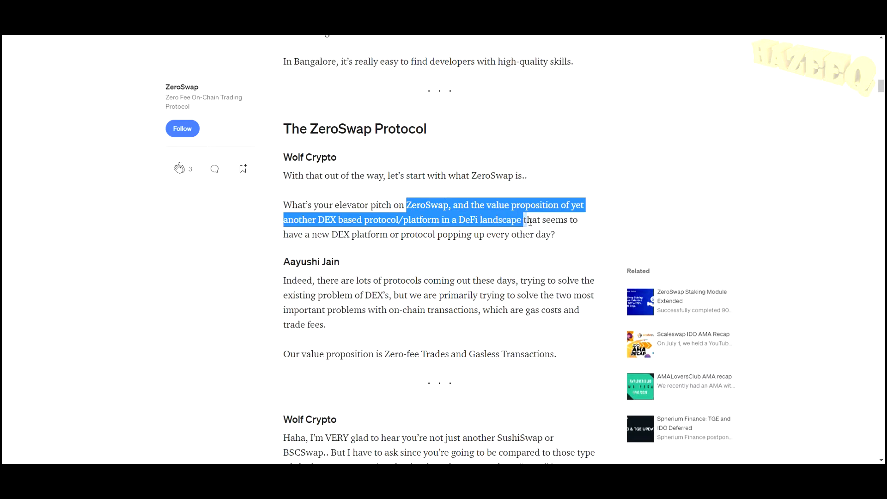
left_click_drag(526, 220, 317, 234)
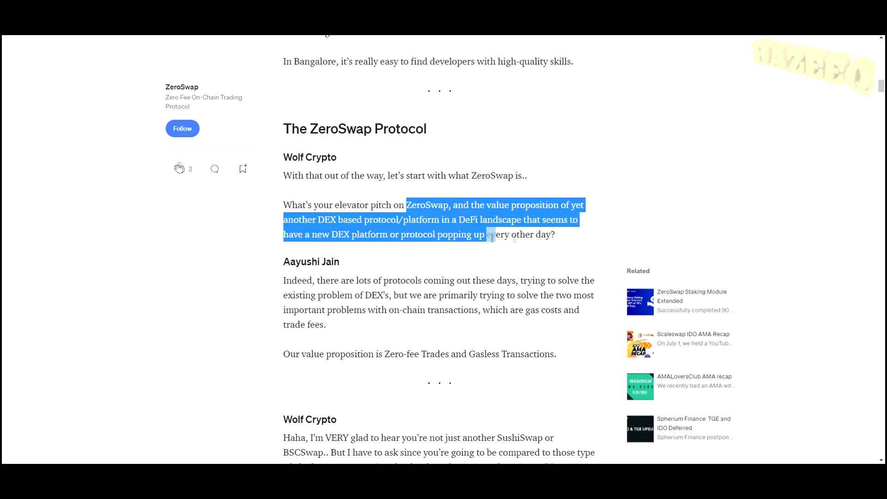
left_click(319, 249)
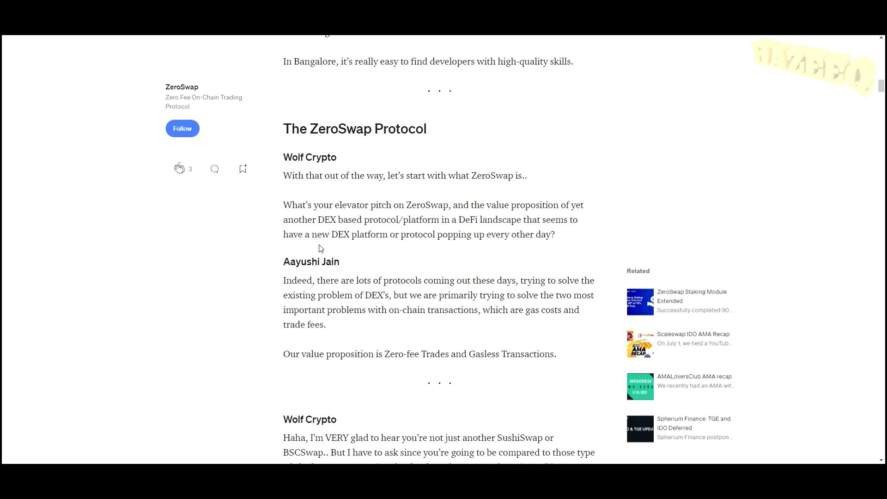
mouse_move(276, 226)
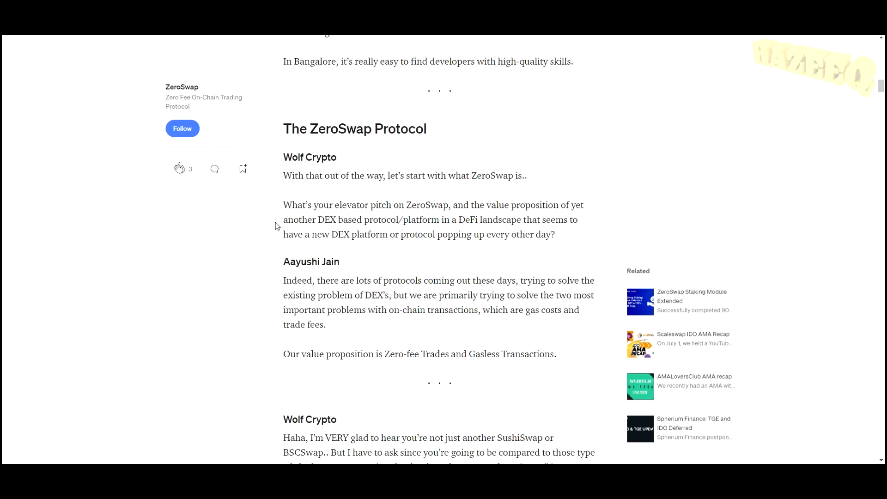
mouse_move(297, 229)
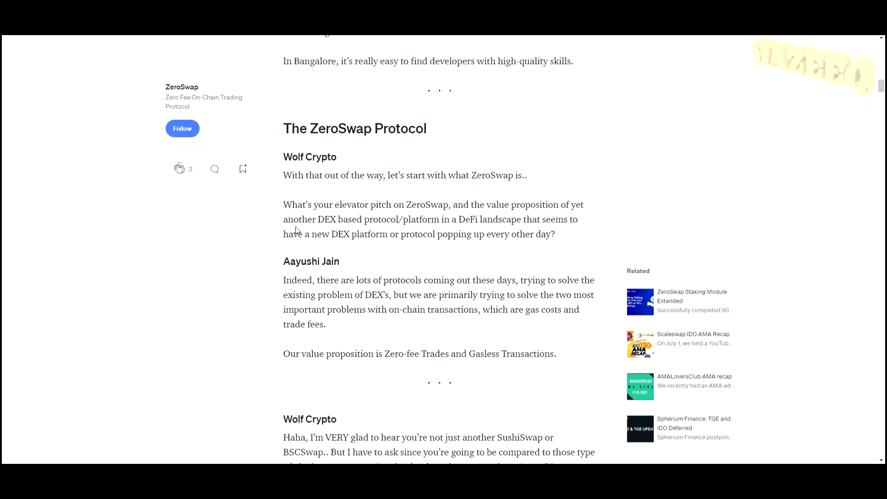
scroll("down", 3)
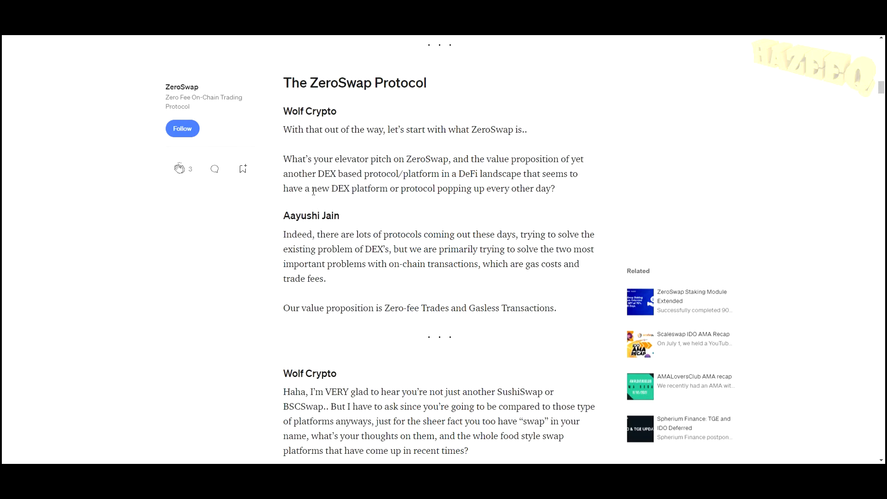
scroll("down", 3)
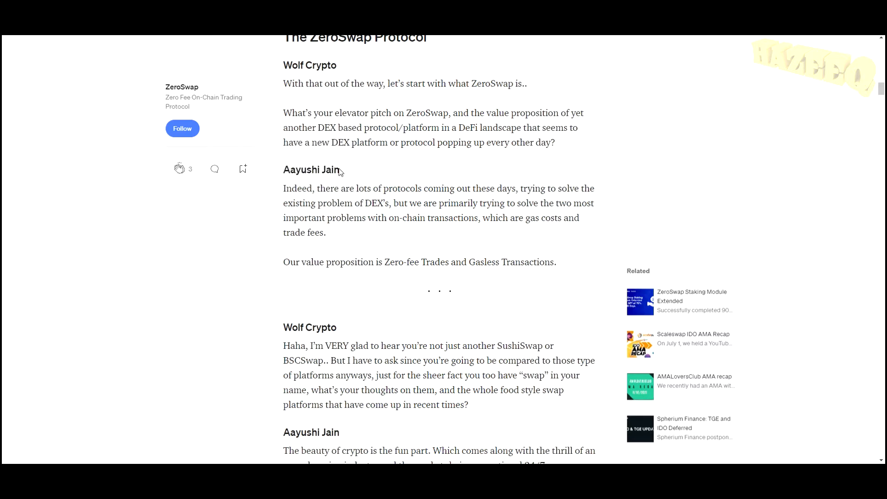
mouse_move(353, 176)
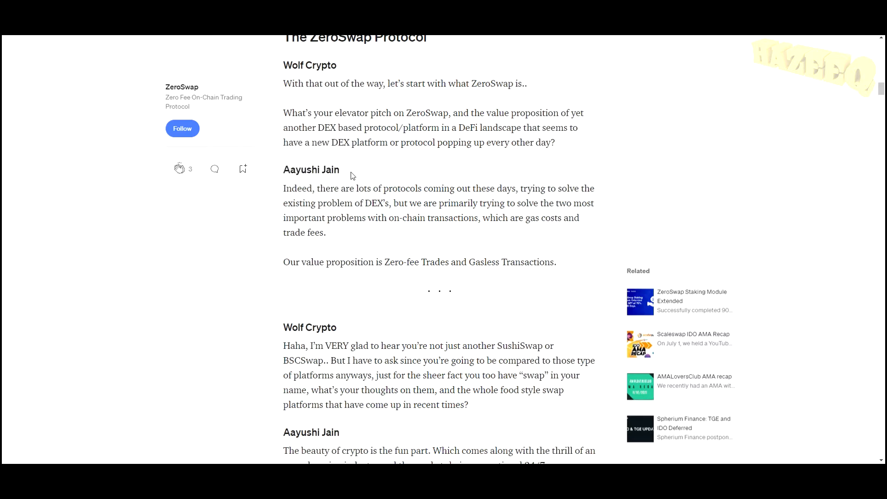
left_click_drag(282, 188, 368, 188)
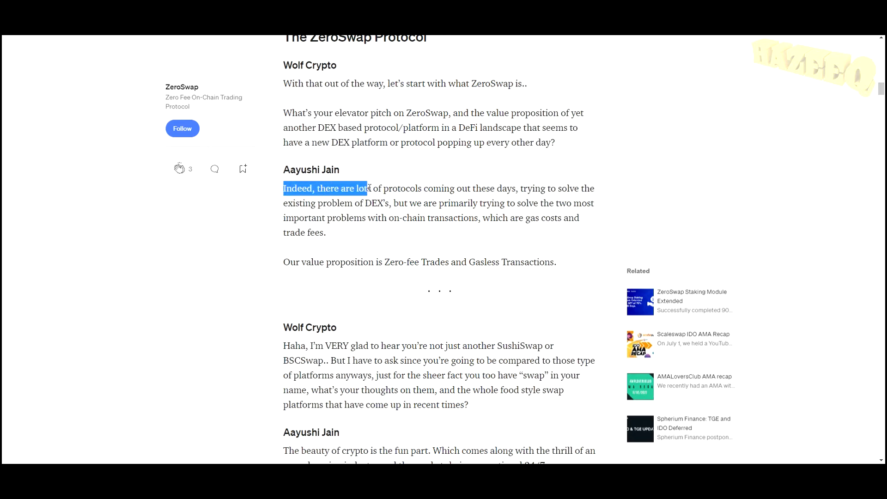
left_click_drag(367, 188, 580, 189)
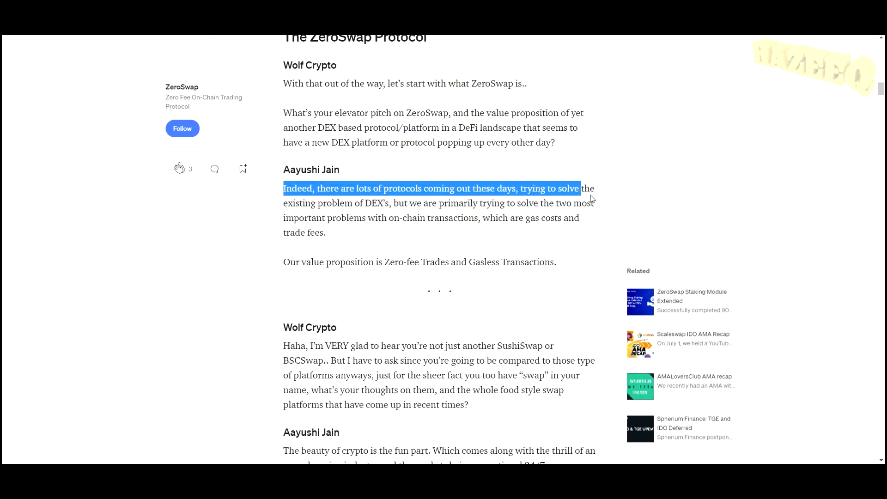
left_click_drag(579, 188, 393, 203)
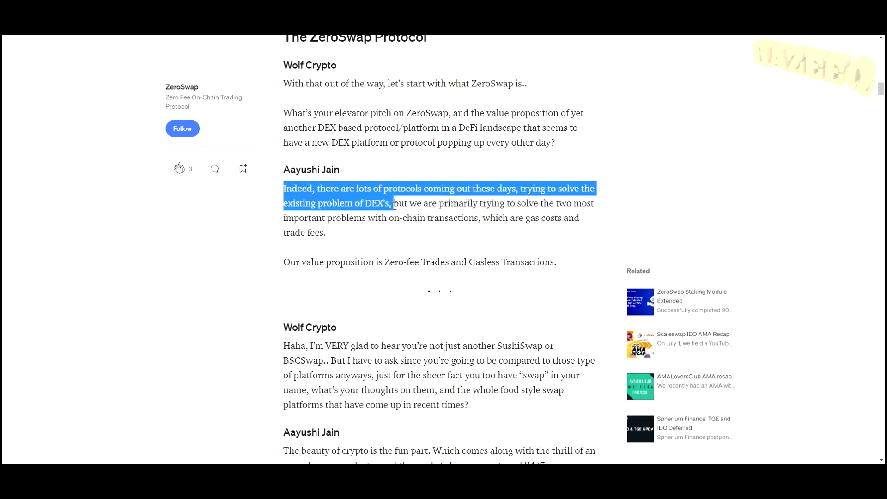
left_click_drag(392, 203, 476, 203)
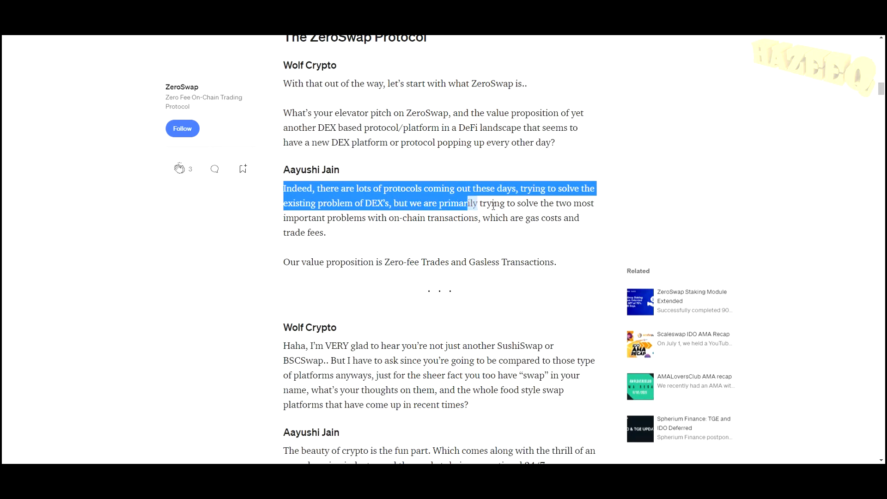
left_click_drag(470, 203, 576, 203)
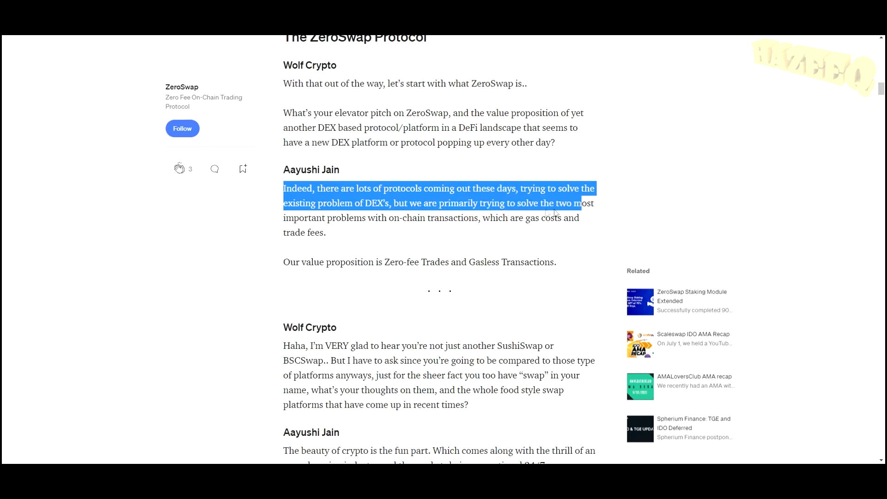
left_click_drag(576, 203, 376, 218)
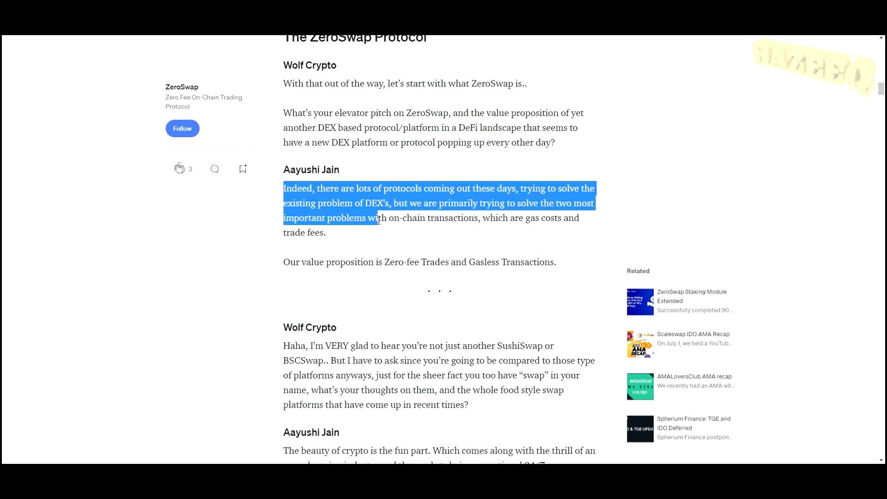
left_click_drag(380, 218, 507, 218)
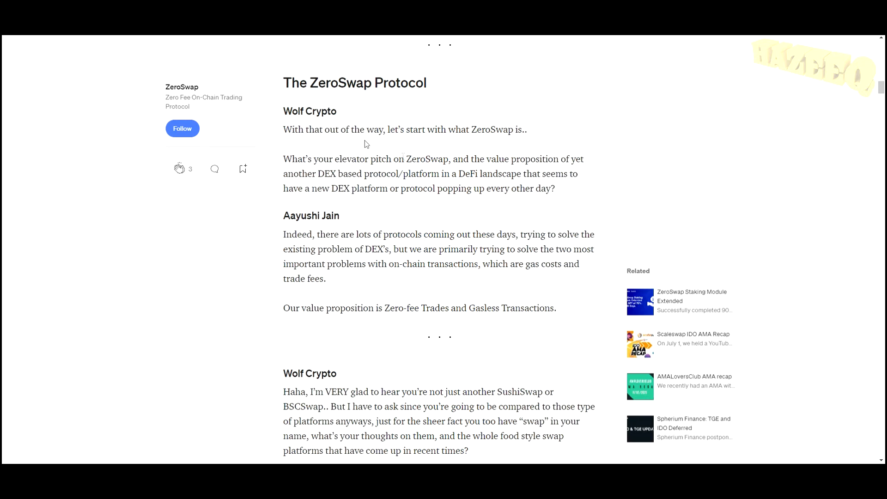
mouse_move(285, 135)
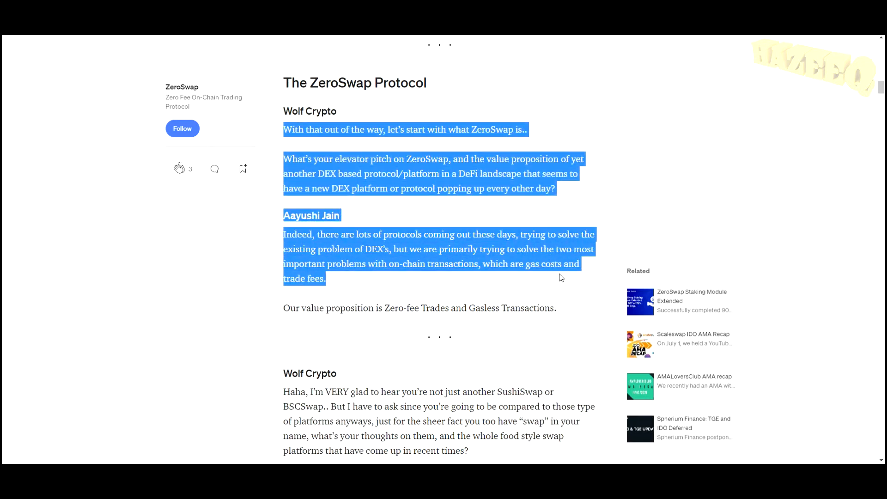
left_click(444, 120)
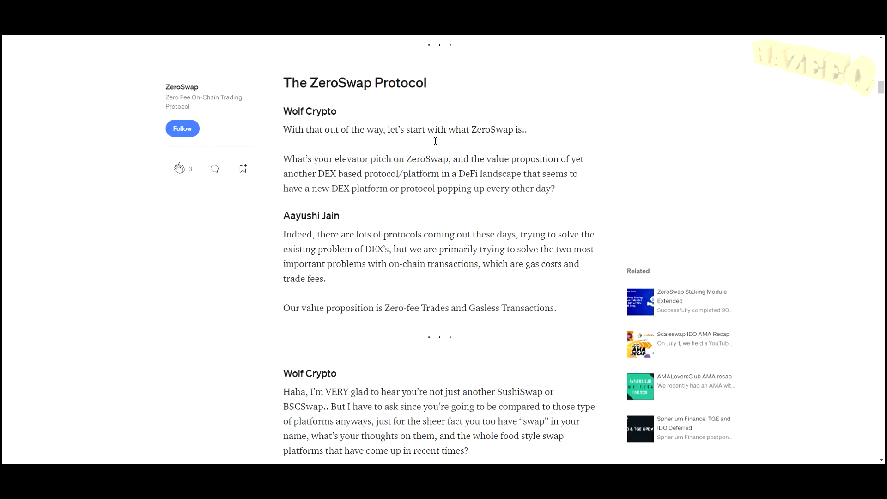
mouse_move(444, 285)
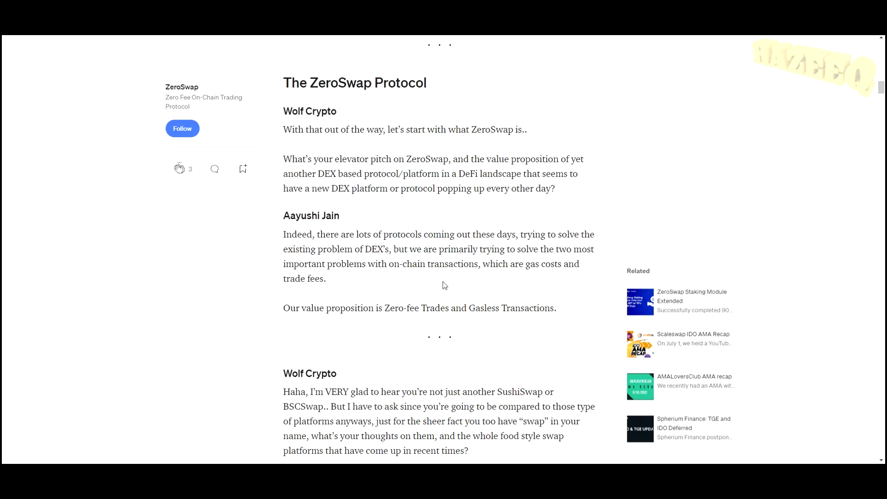
mouse_move(416, 291)
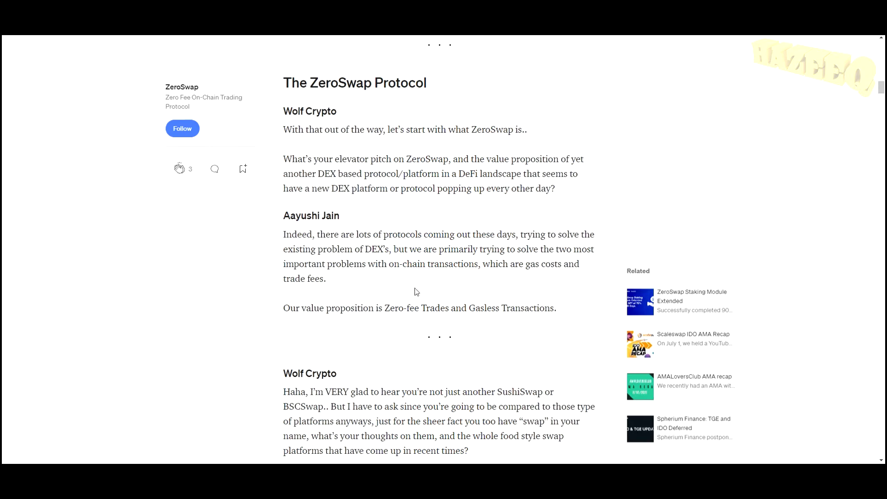
scroll("down", 3)
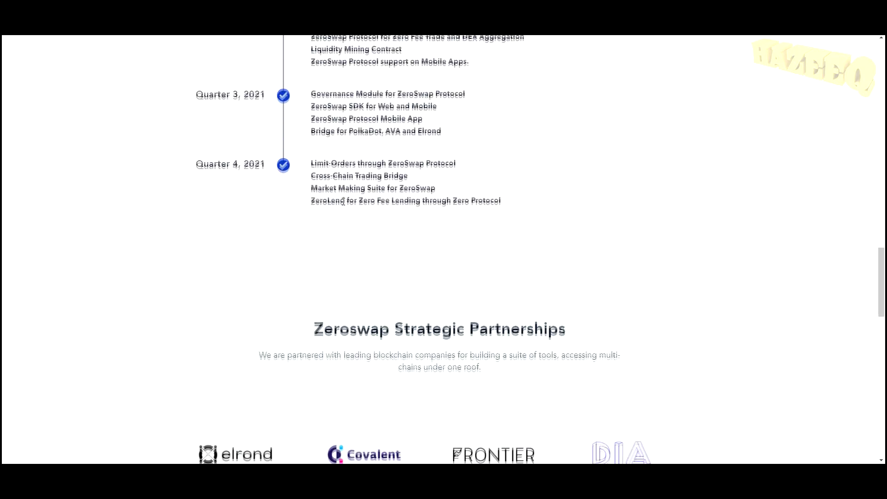
scroll("down", 3)
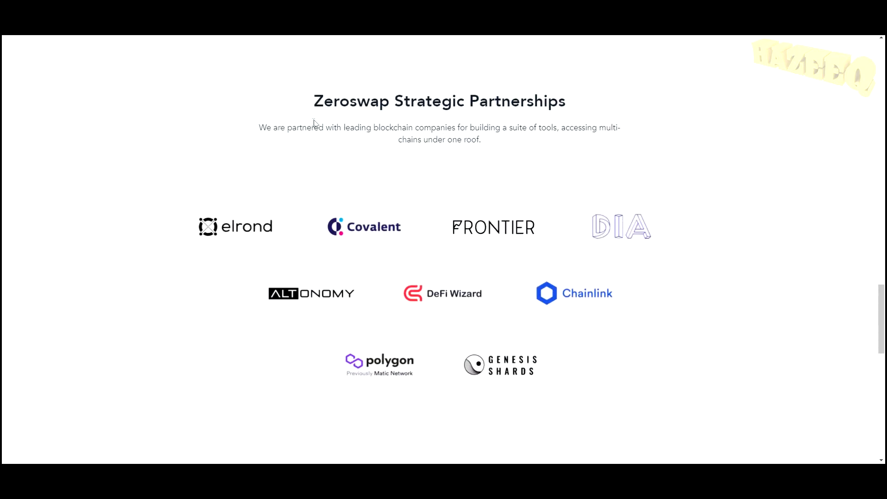
mouse_move(578, 118)
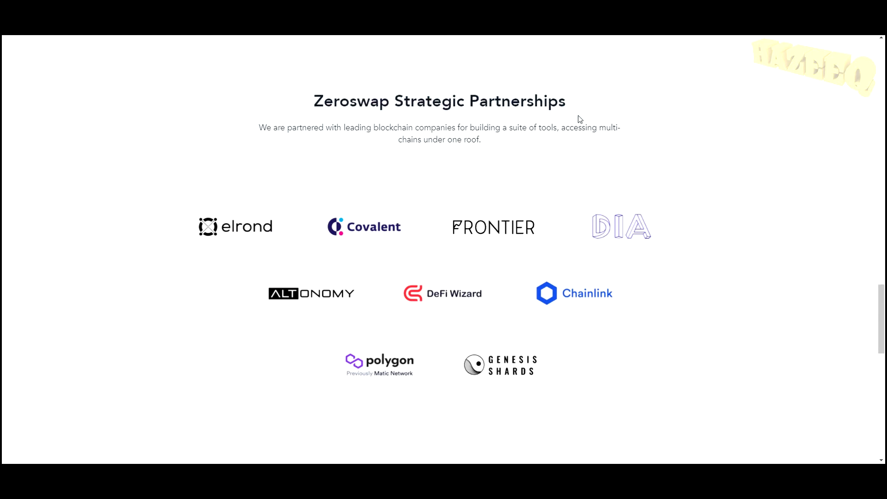
mouse_move(224, 240)
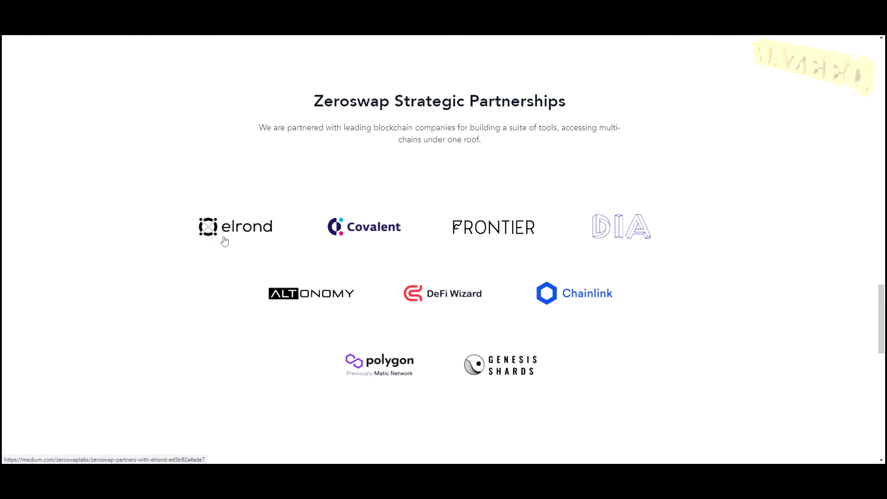
mouse_move(368, 364)
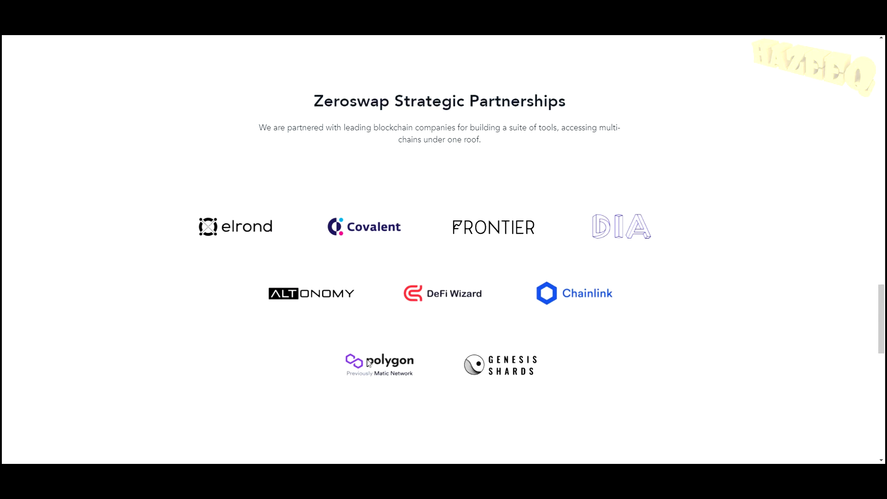
mouse_move(658, 258)
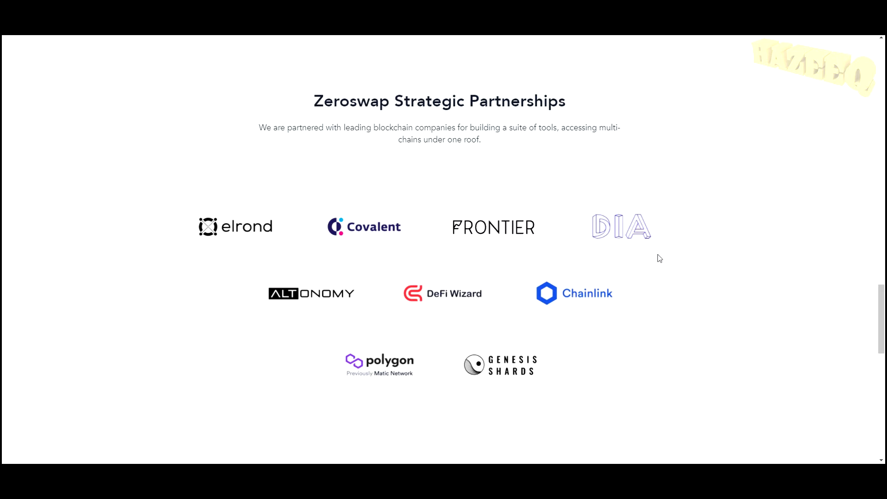
mouse_move(385, 235)
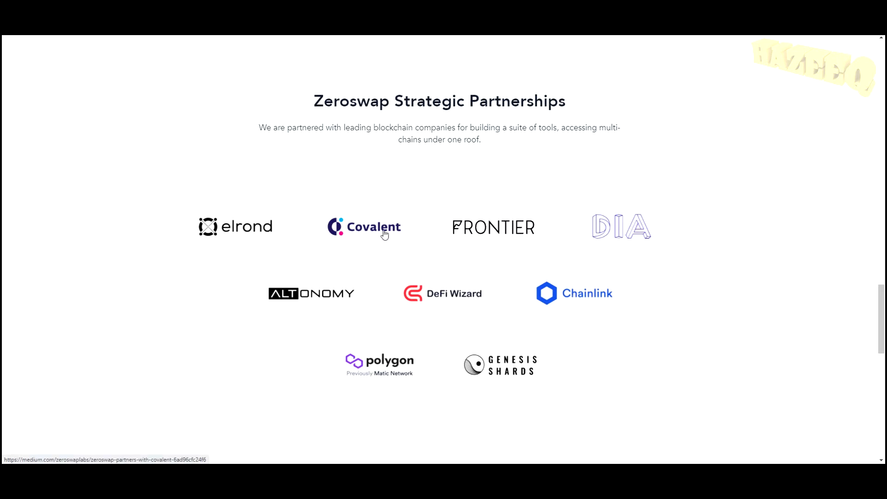
mouse_move(342, 295)
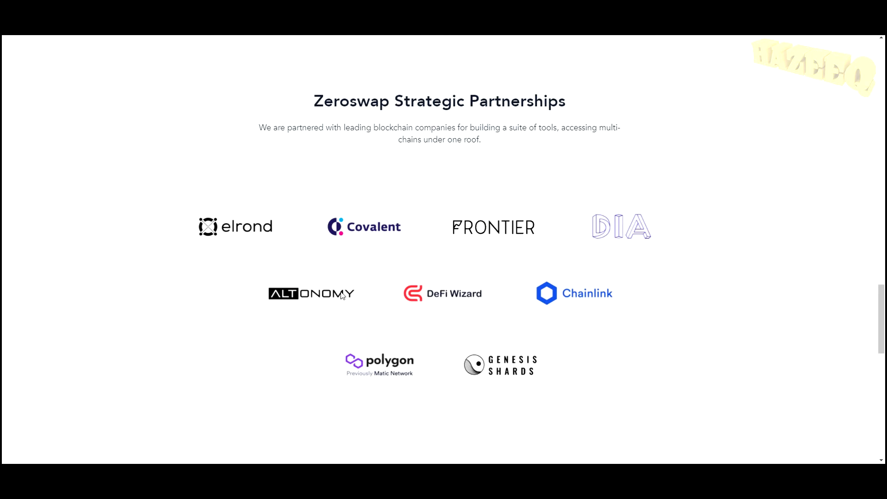
scroll("down", 3)
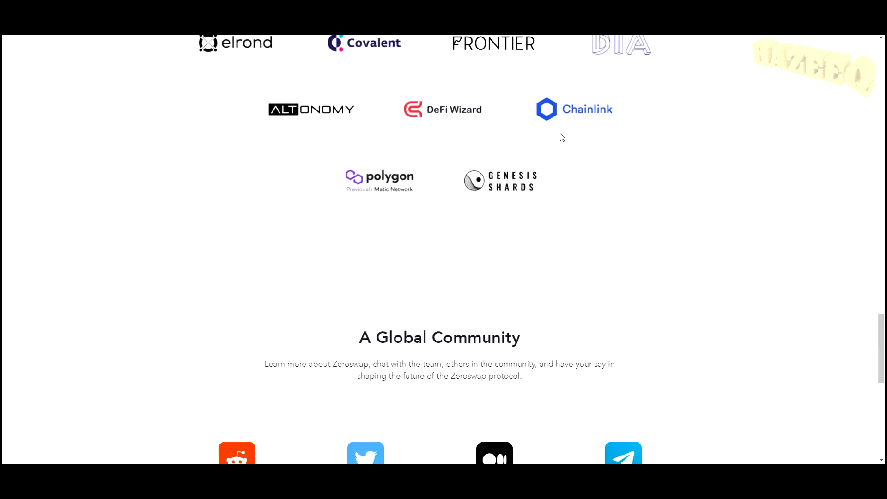
scroll("up", 3)
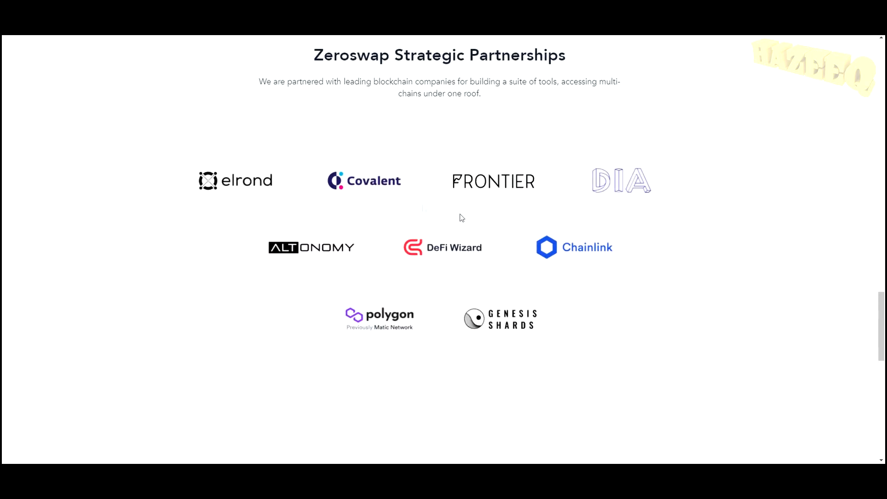
scroll("down", 3)
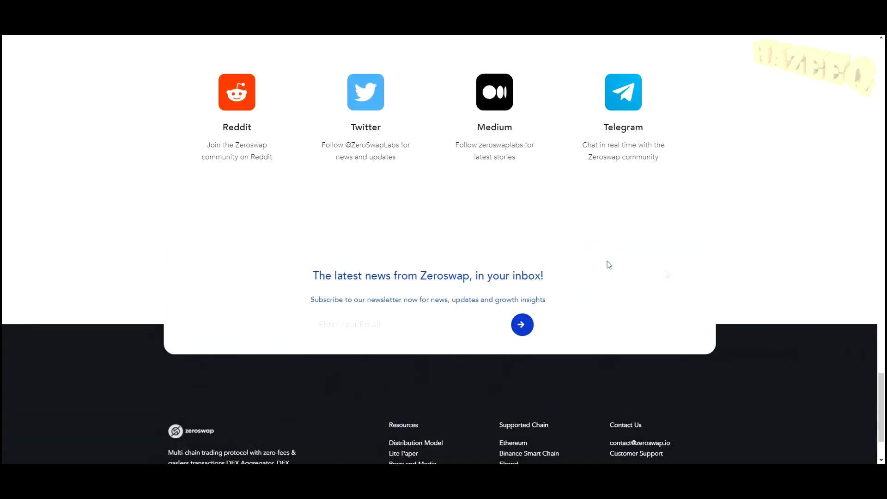
scroll("up", 3)
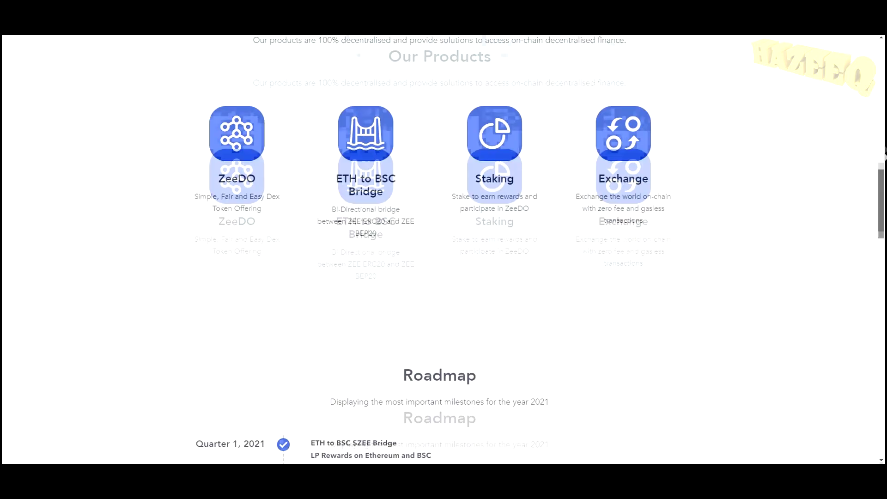
scroll("up", 3)
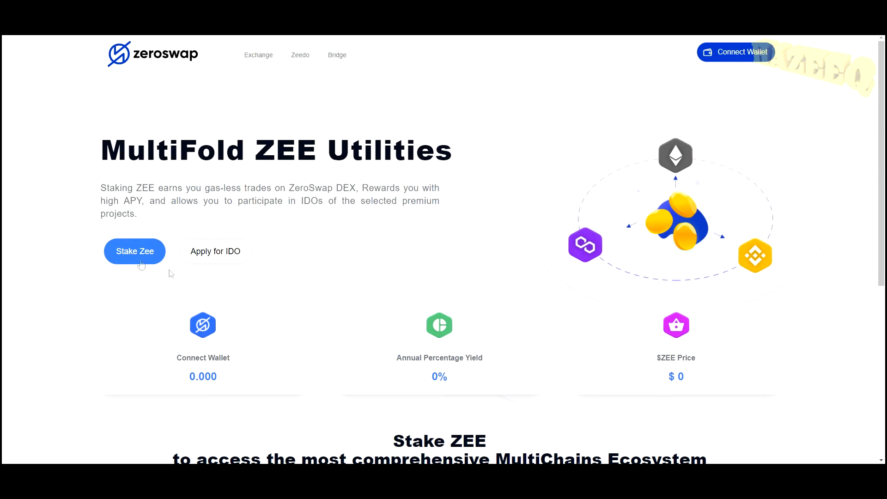
Step: View the staking page's APY and $ZEE price cards, then return to the ZeroSwap homepage
scroll("down", 3)
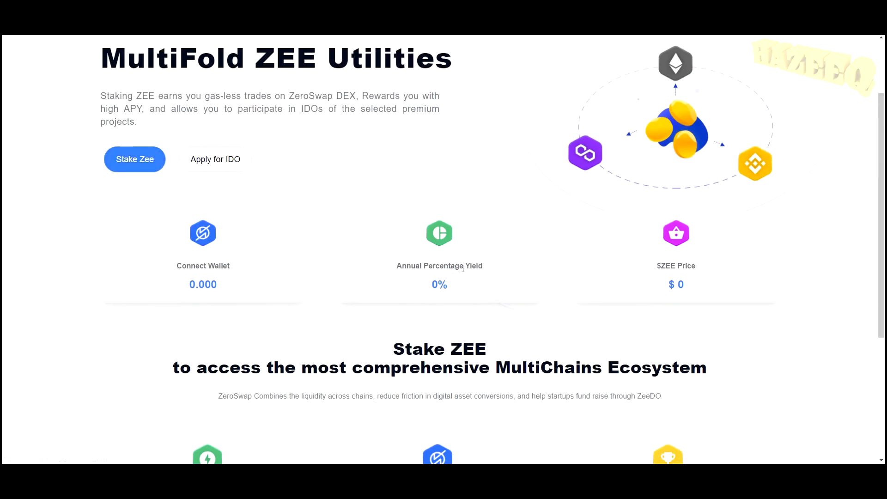
scroll("up", 3)
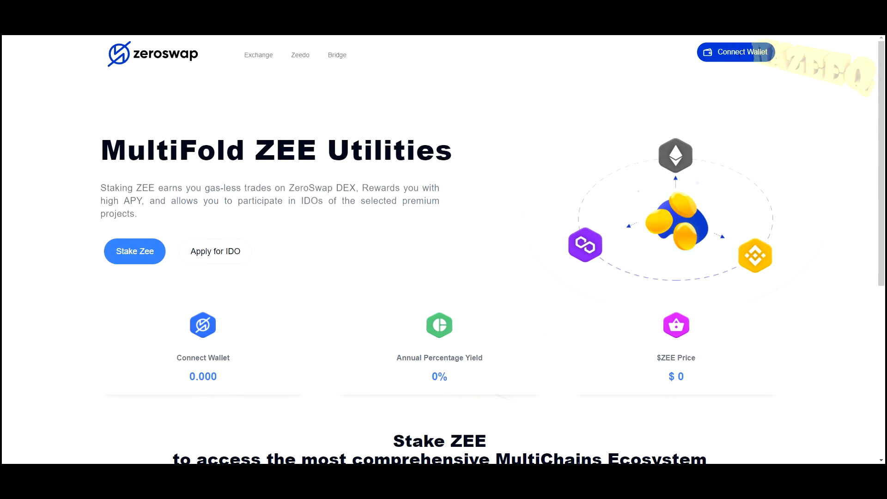
left_click(259, 55)
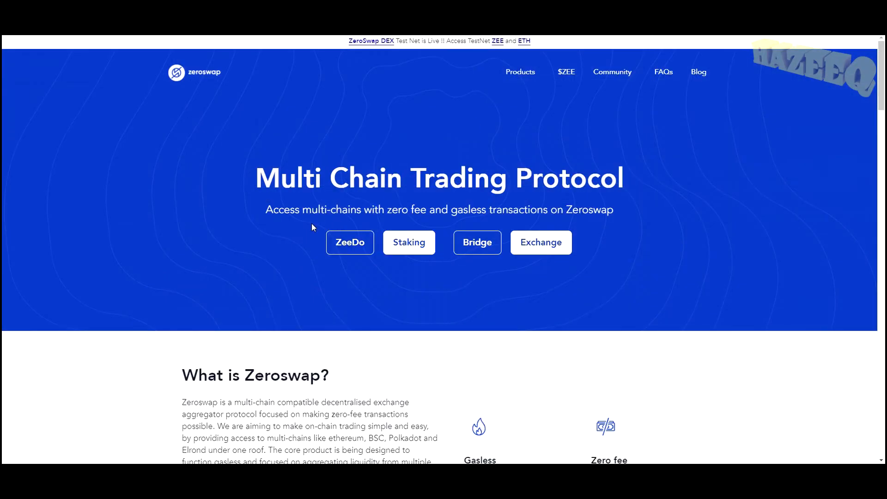
mouse_move(271, 99)
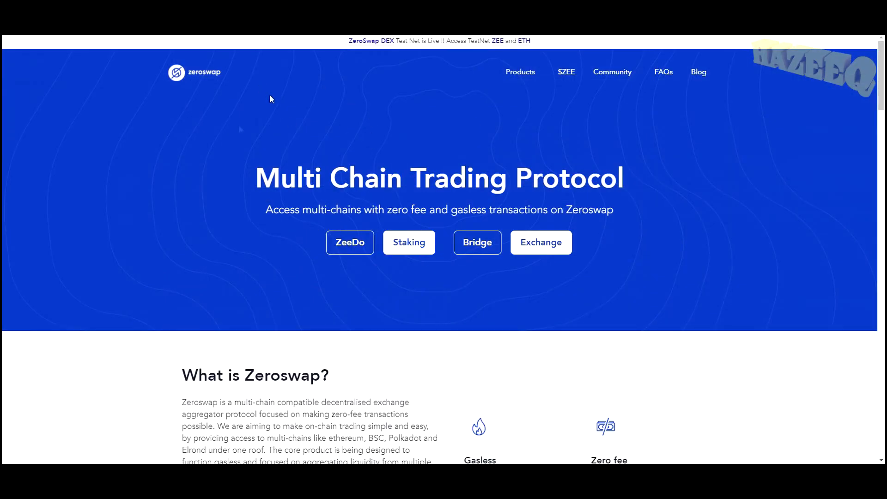
mouse_move(739, 129)
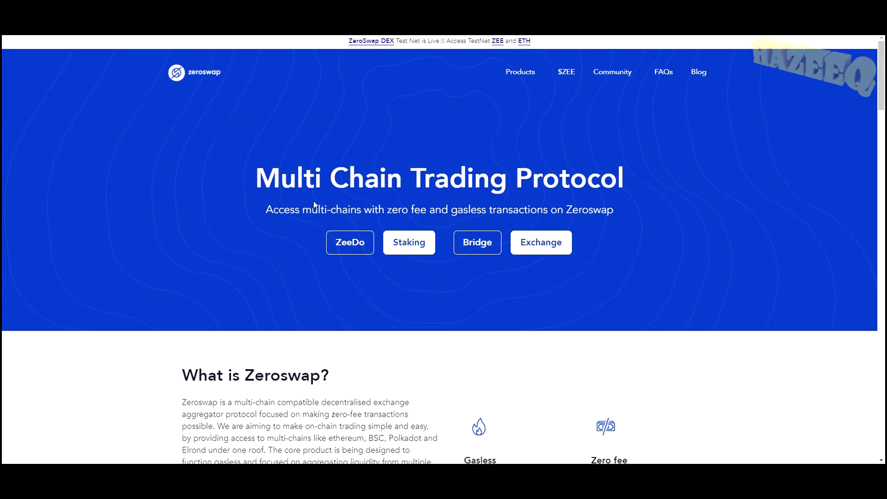
scroll("down", 3)
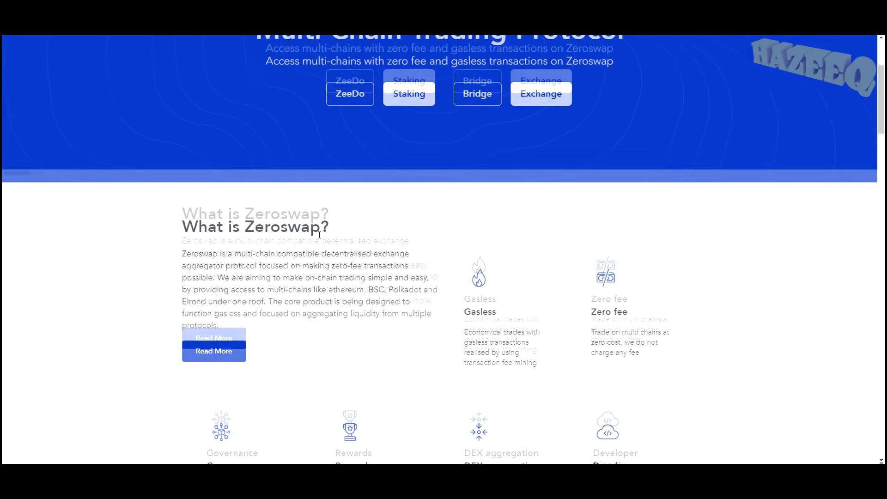
scroll("down", 3)
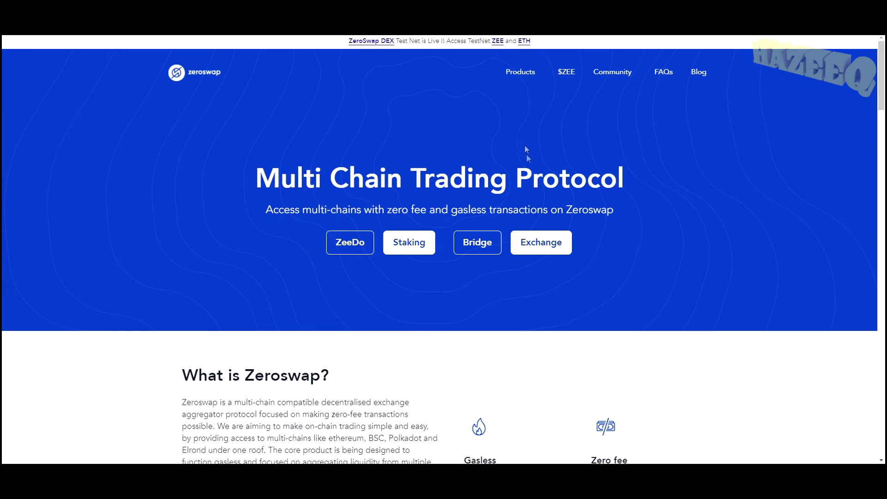
mouse_move(568, 149)
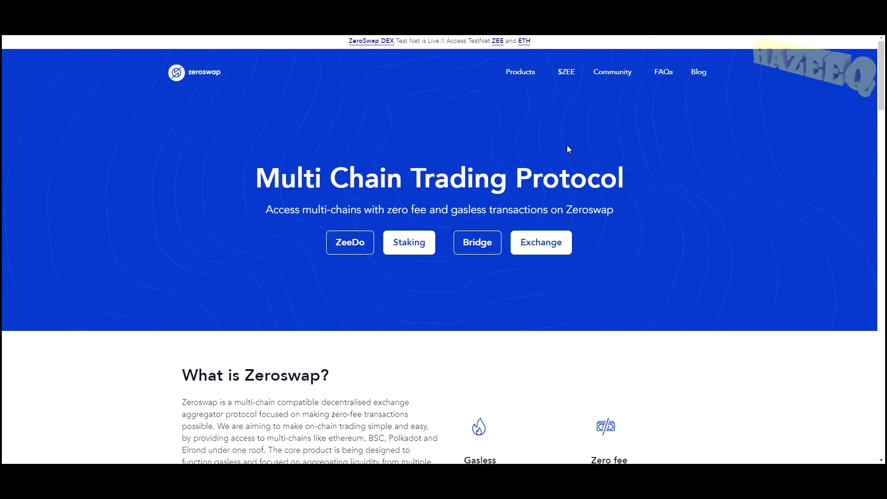
mouse_move(590, 126)
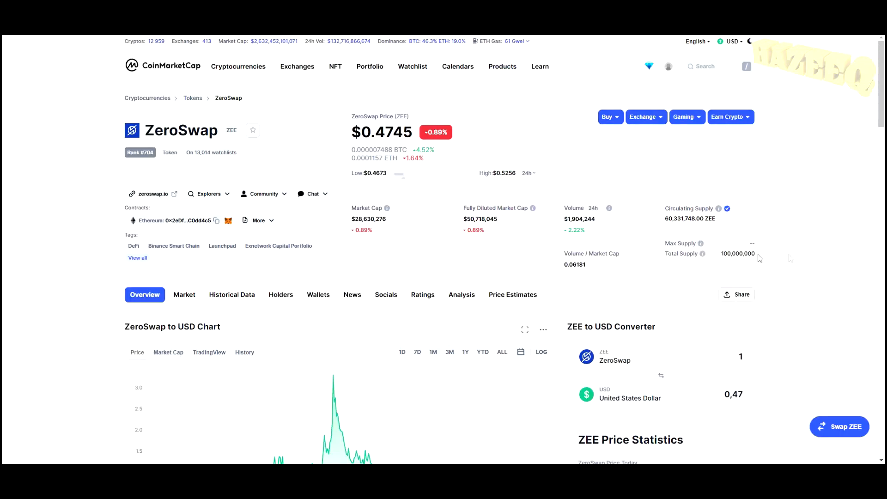
double_click(737, 253)
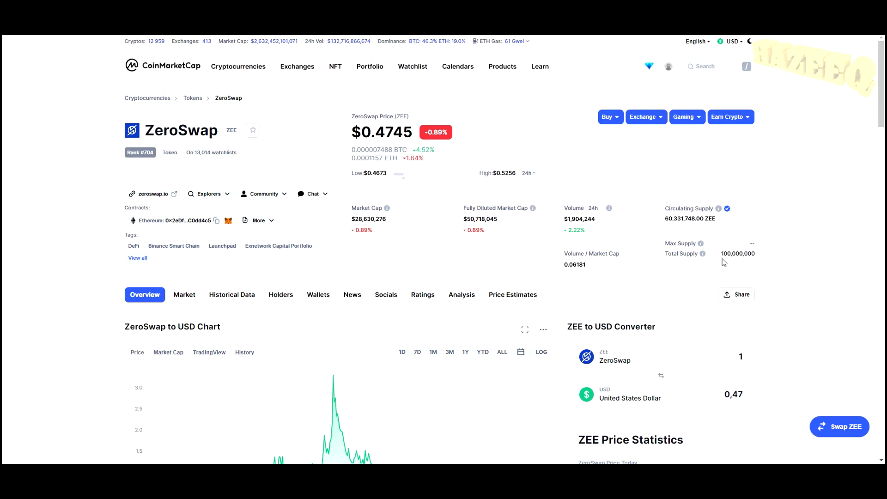
mouse_move(676, 225)
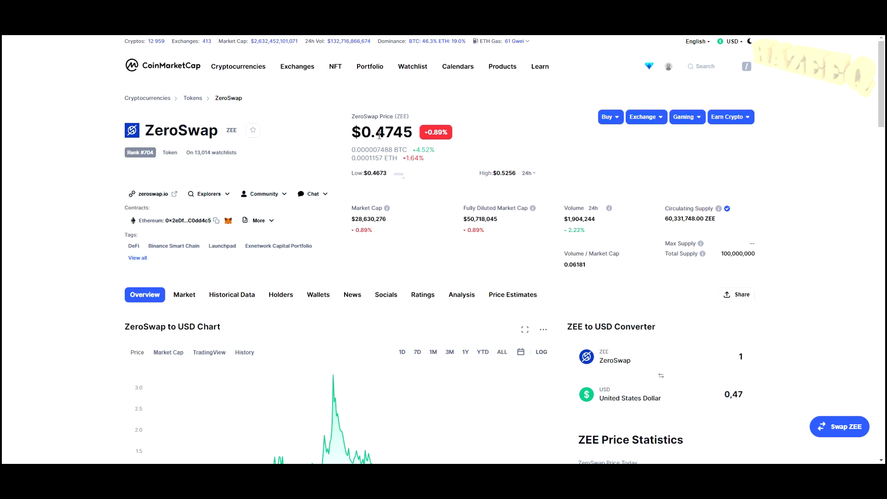
mouse_move(393, 135)
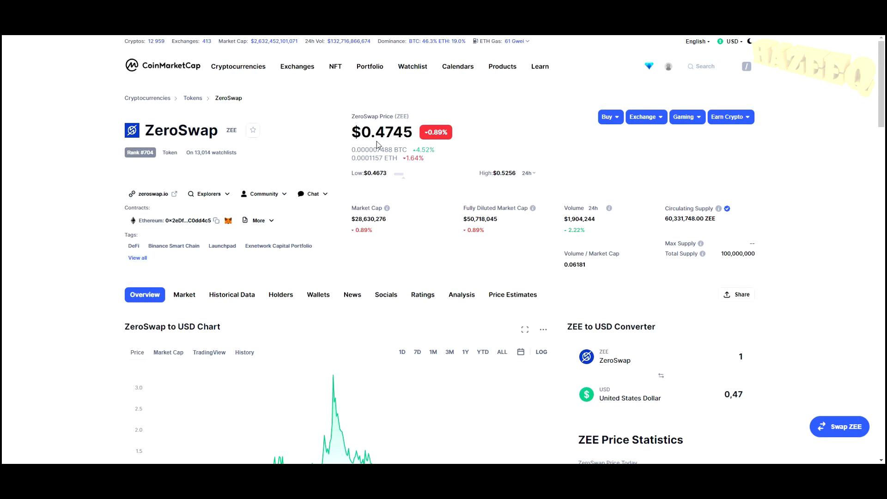
mouse_move(379, 144)
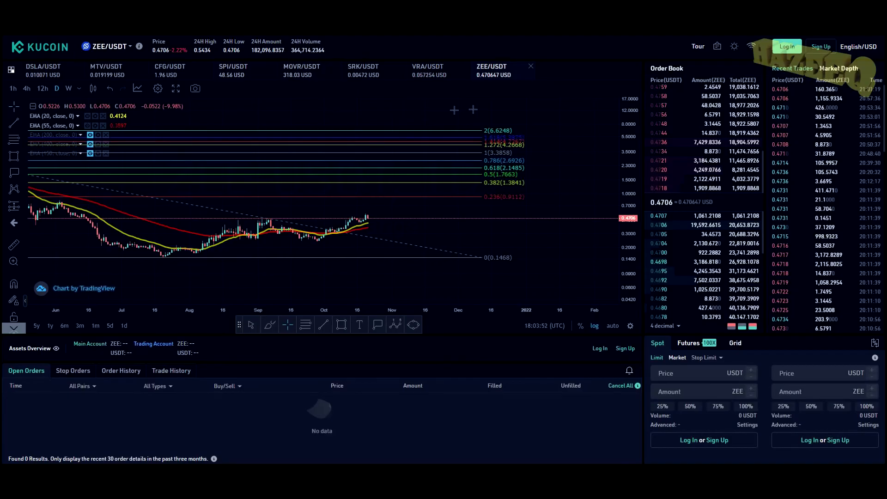
mouse_move(175, 88)
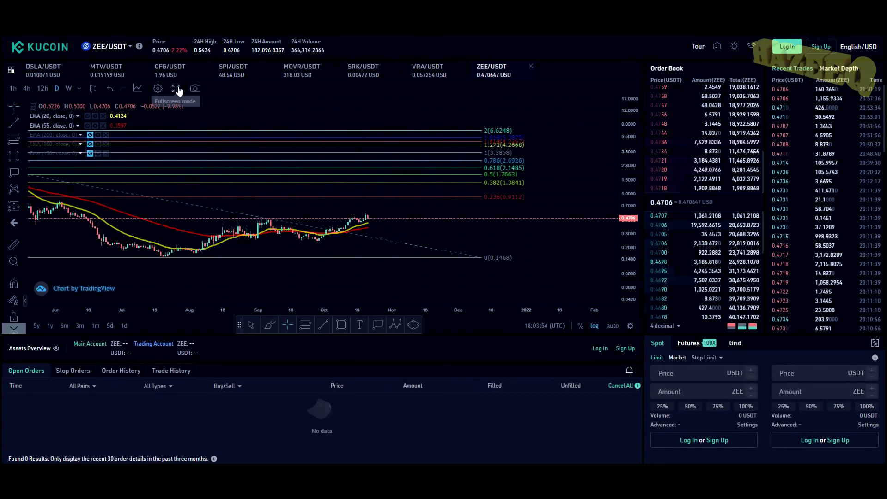
Step: Expand the ZEE/USDT TradingView chart to fullscreen mode
left_click(172, 88)
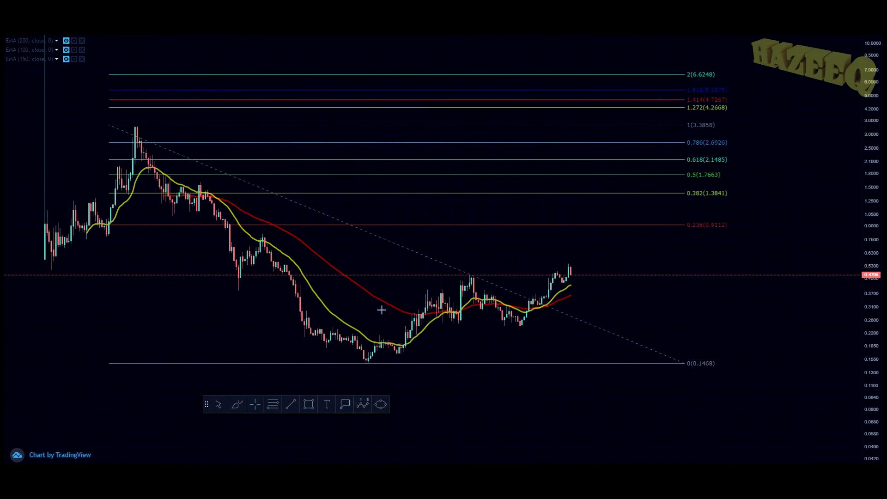
mouse_move(760, 124)
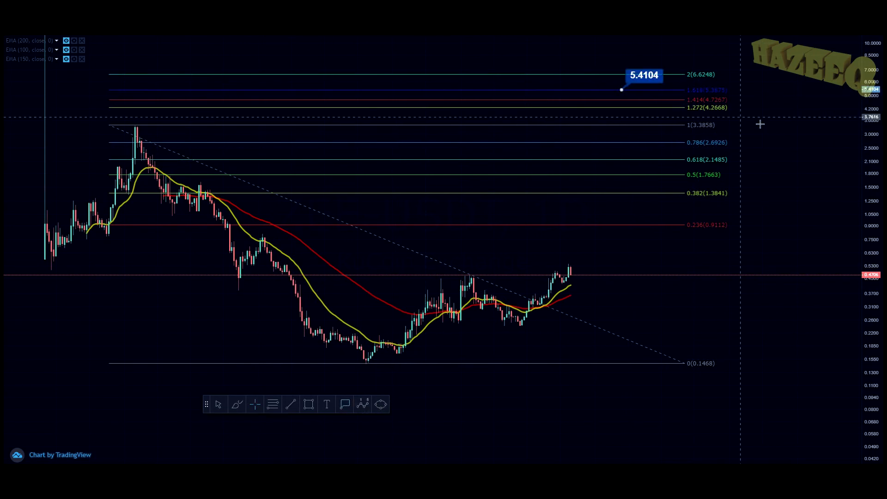
mouse_move(600, 286)
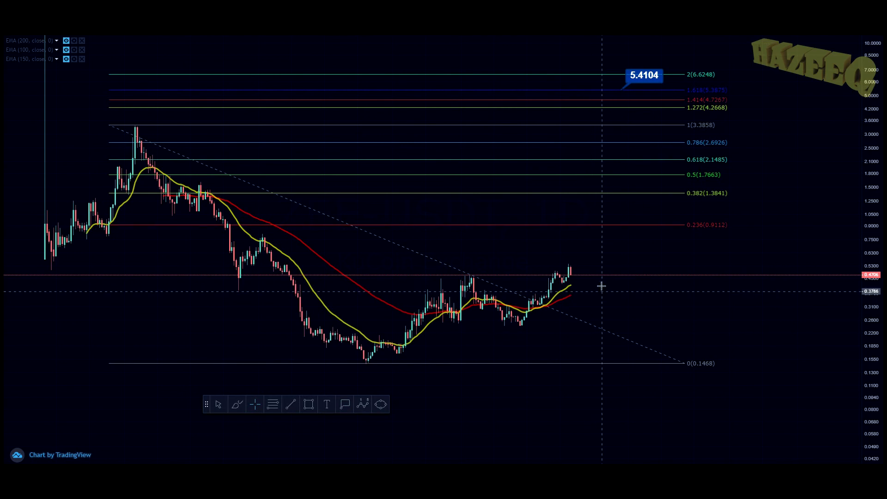
Step: Measure from current price to the 5.41 target and circle the candles breaking above the trendline
left_click_drag(601, 274, 624, 89)
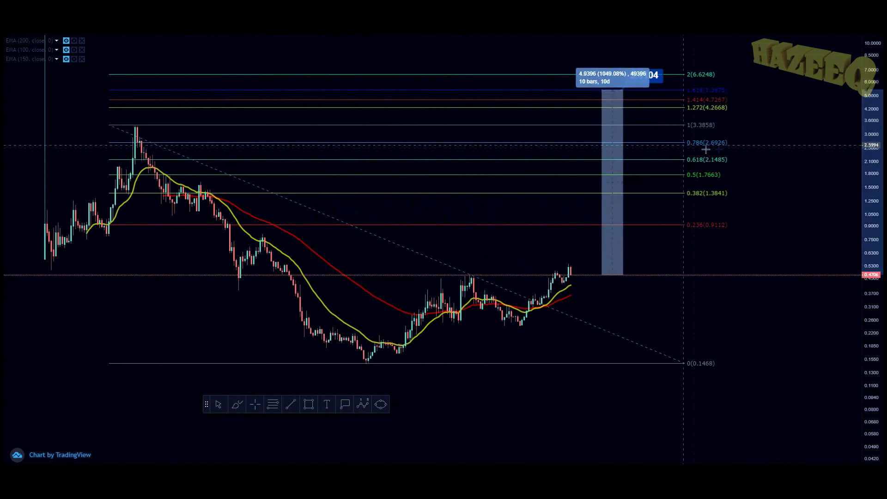
mouse_move(338, 369)
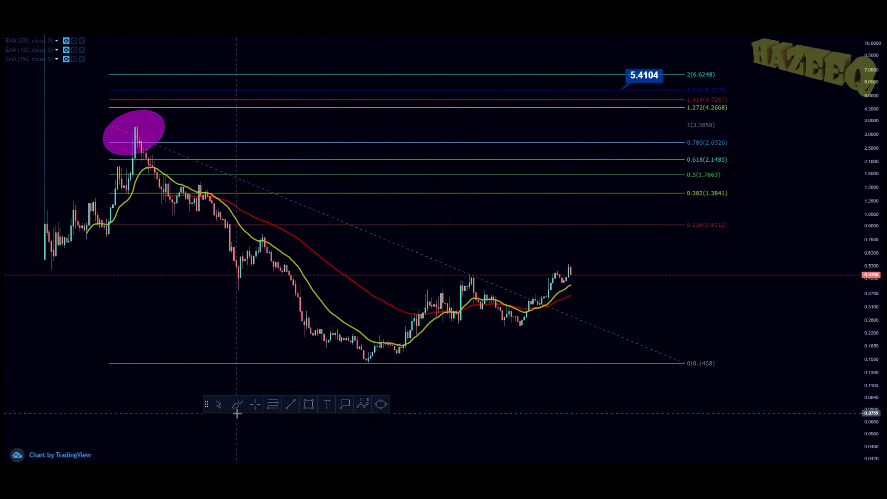
mouse_move(593, 208)
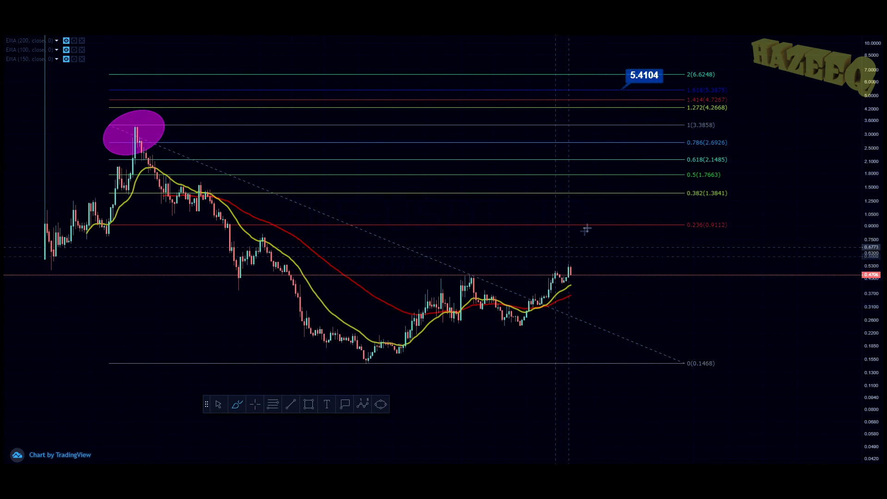
mouse_move(699, 309)
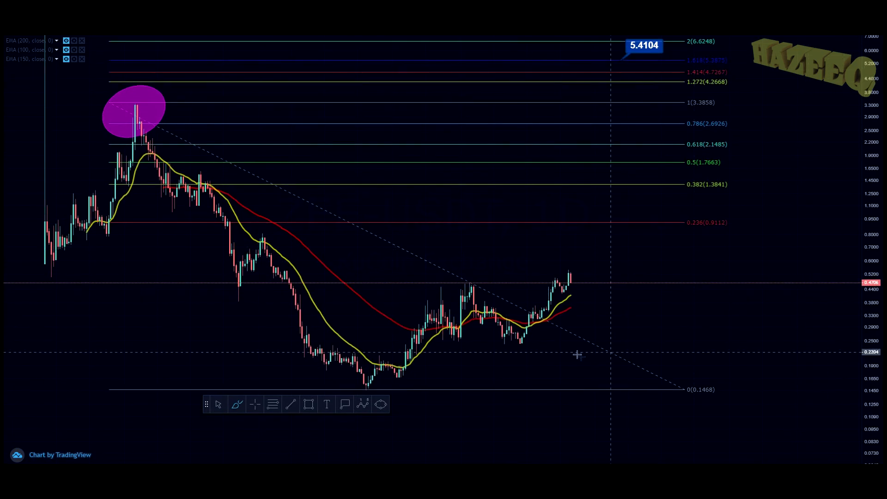
left_click_drag(520, 306, 543, 339)
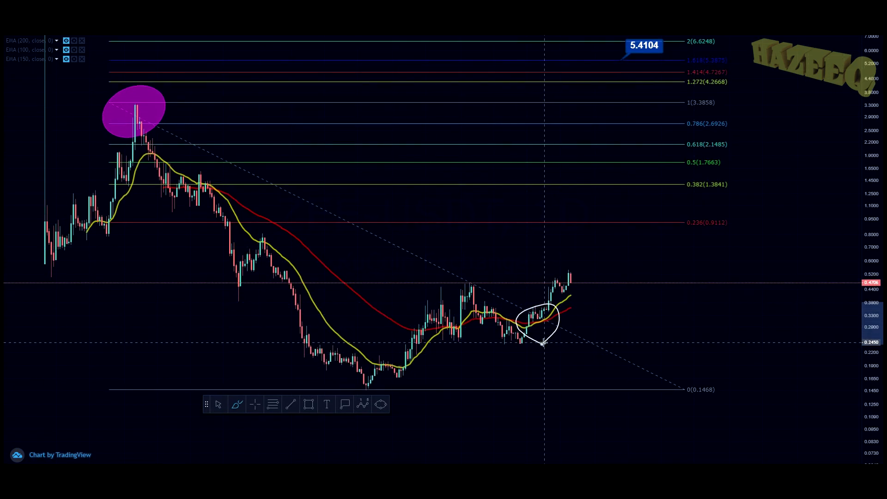
left_click(218, 405)
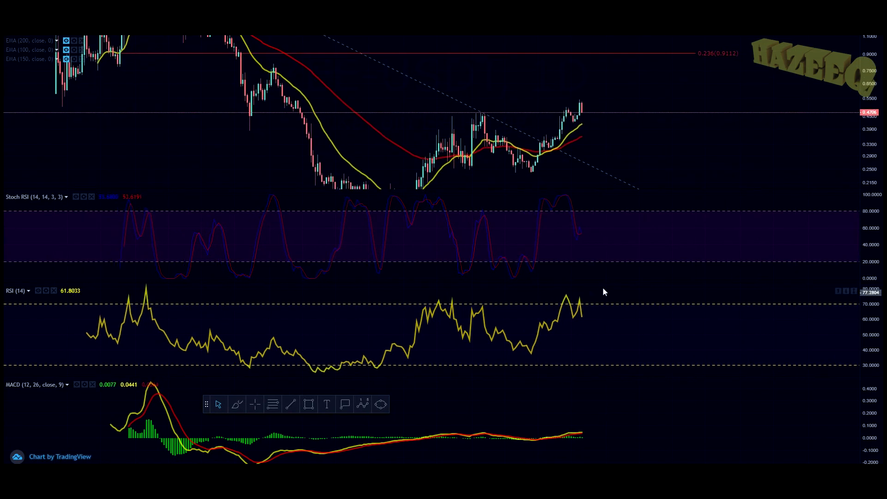
mouse_move(578, 330)
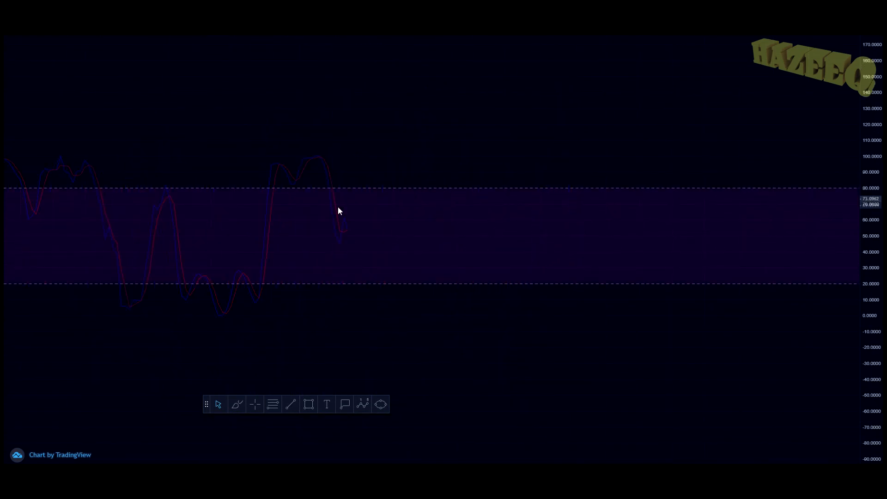
Step: Enlarge the Stoch RSI pane beneath the ZEE/USDT price chart to inspect it alongside RSI and MACD
left_click_drag(325, 218, 342, 249)
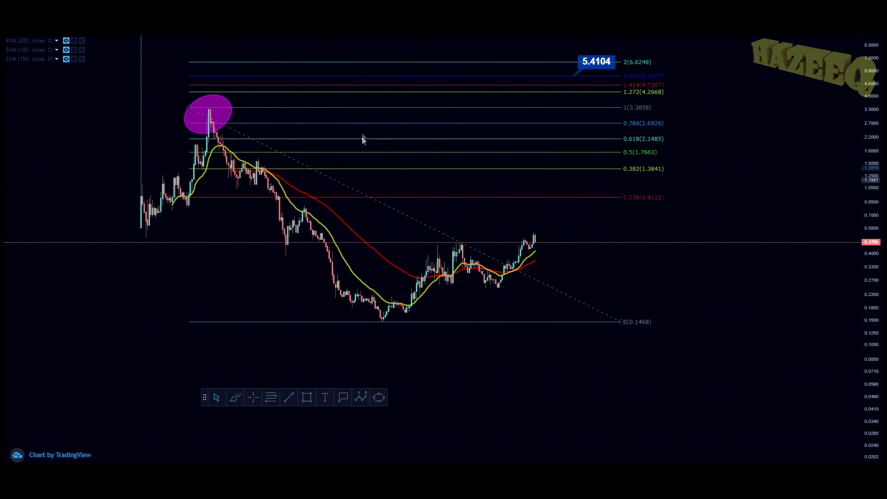
mouse_move(592, 189)
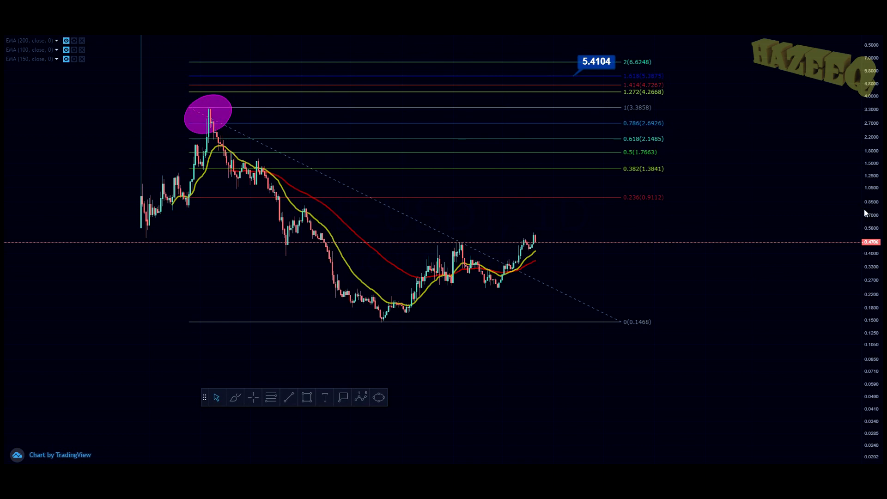
mouse_move(864, 200)
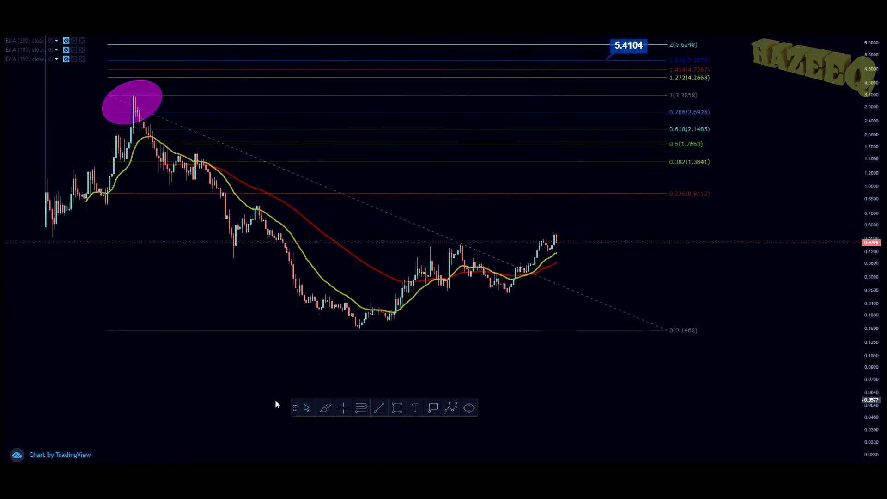
mouse_move(251, 371)
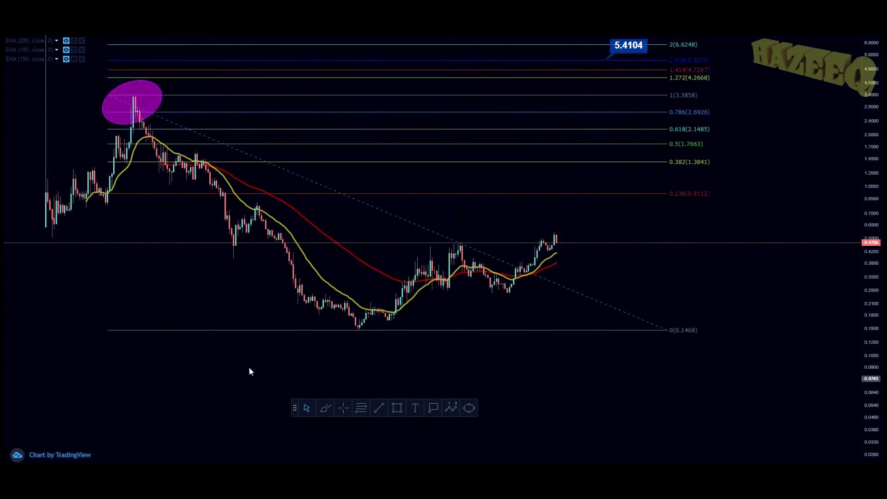